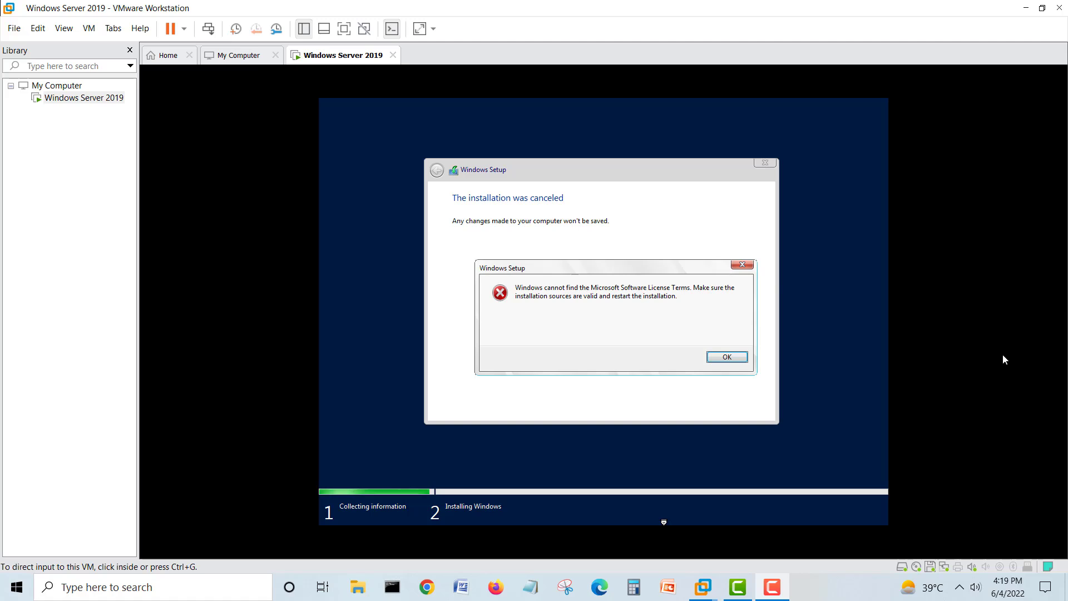
mouse_move(72, 12)
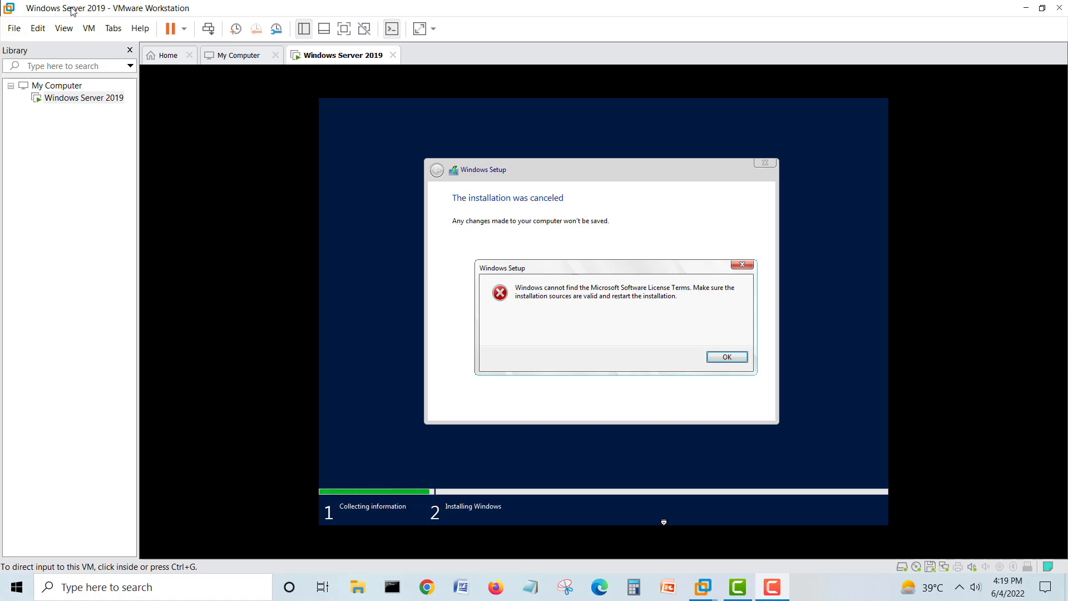
mouse_move(193, 56)
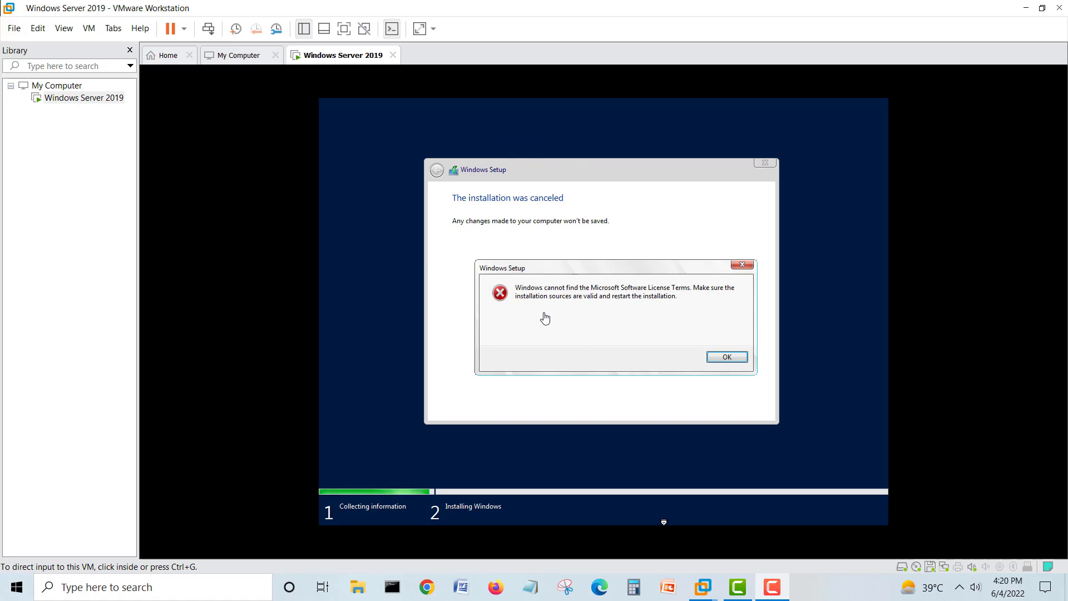
mouse_move(592, 266)
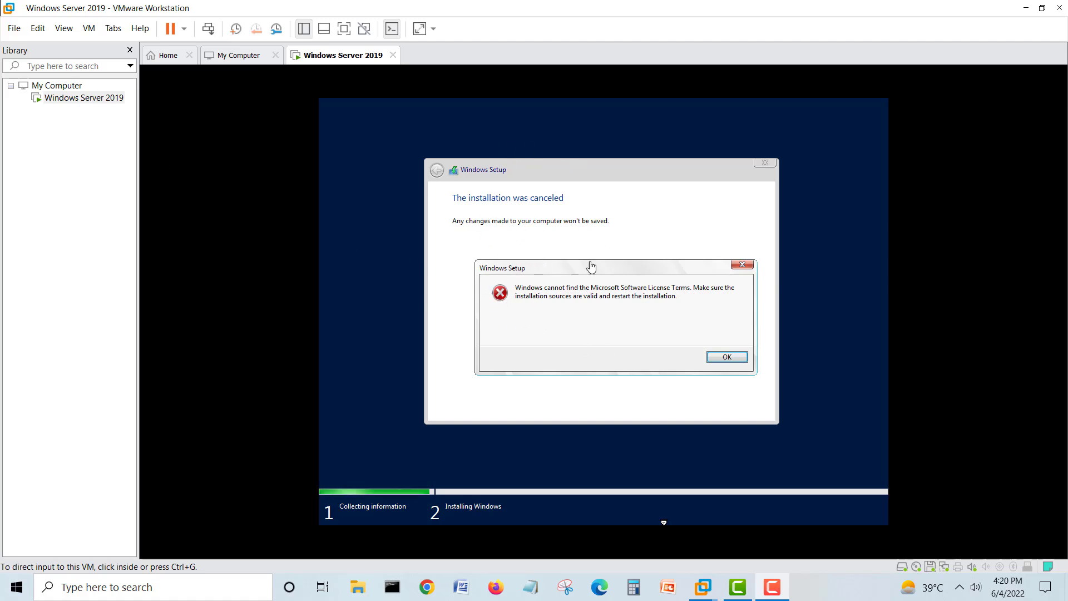
mouse_move(582, 299)
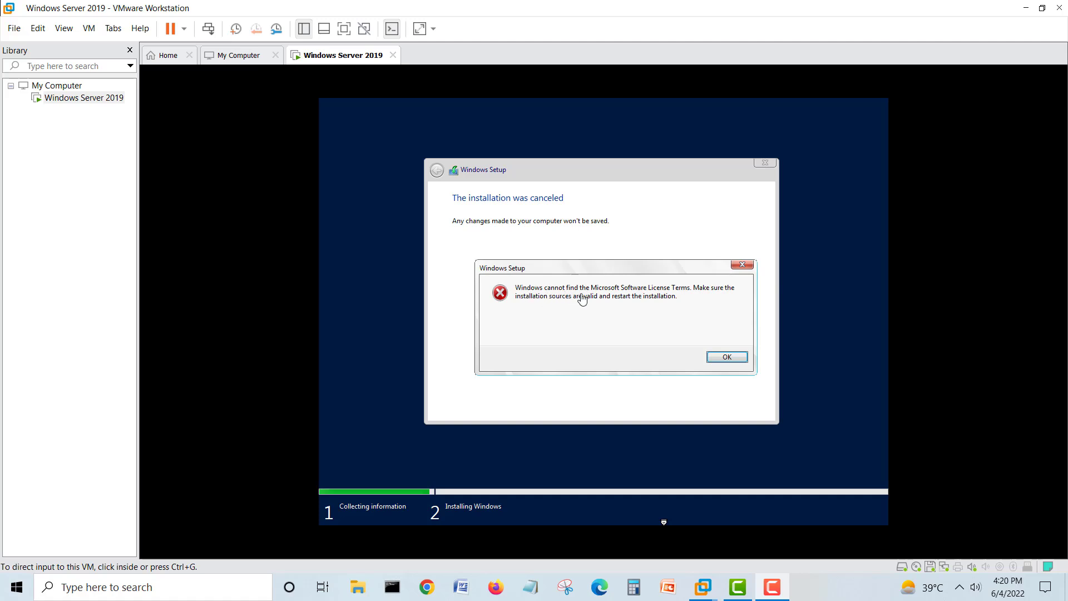
mouse_move(615, 303)
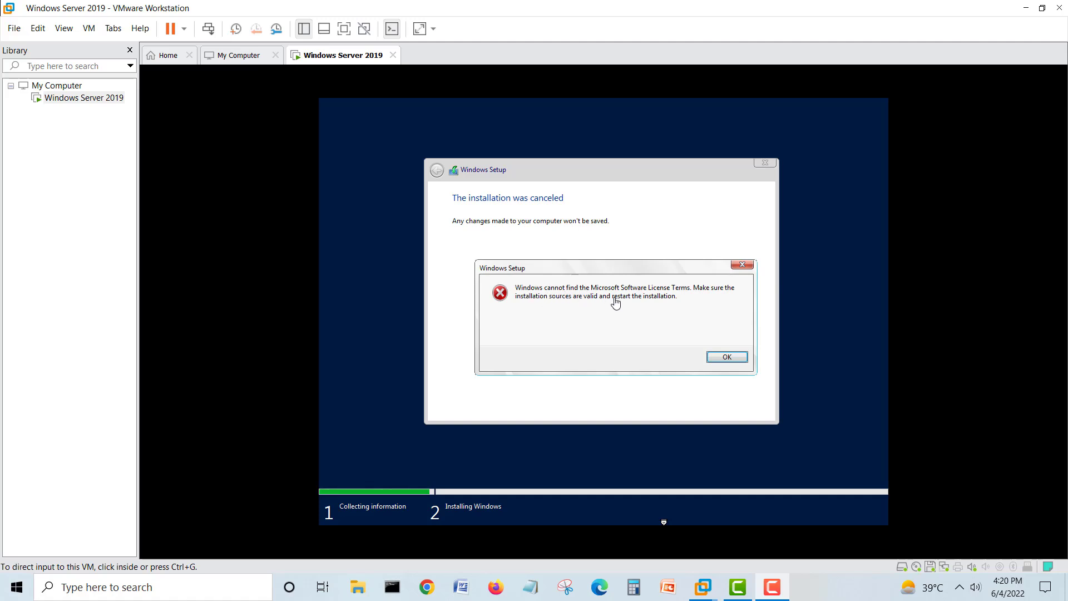
mouse_move(644, 303)
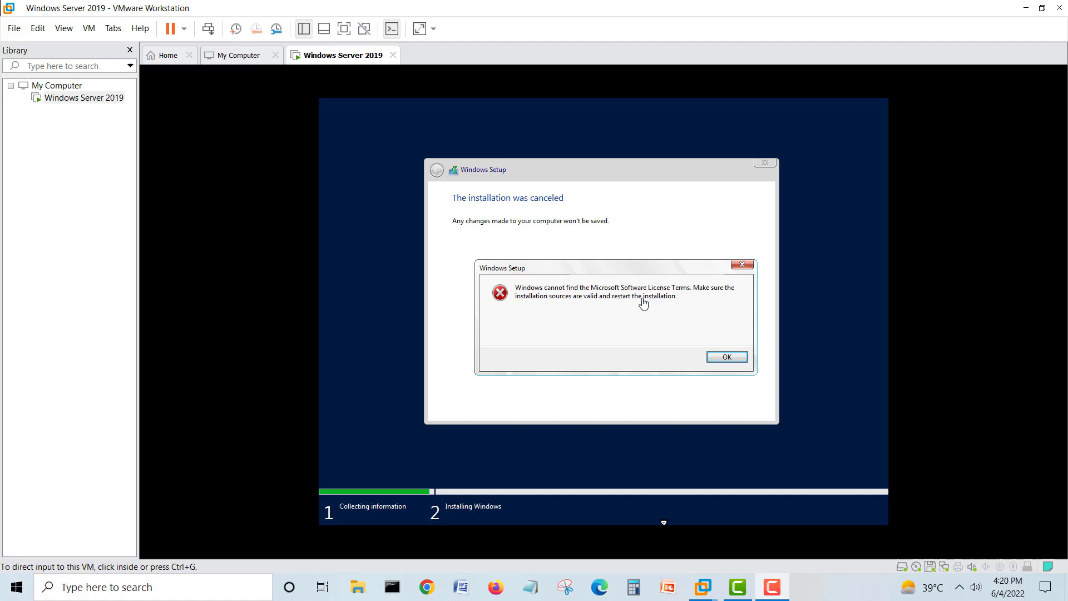
mouse_move(556, 316)
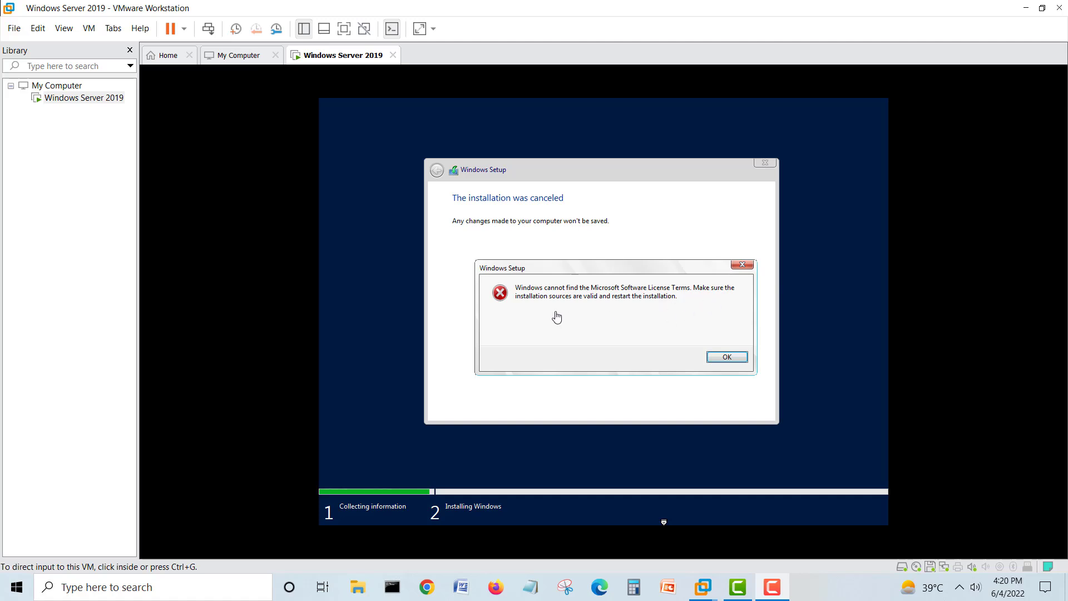
mouse_move(593, 319)
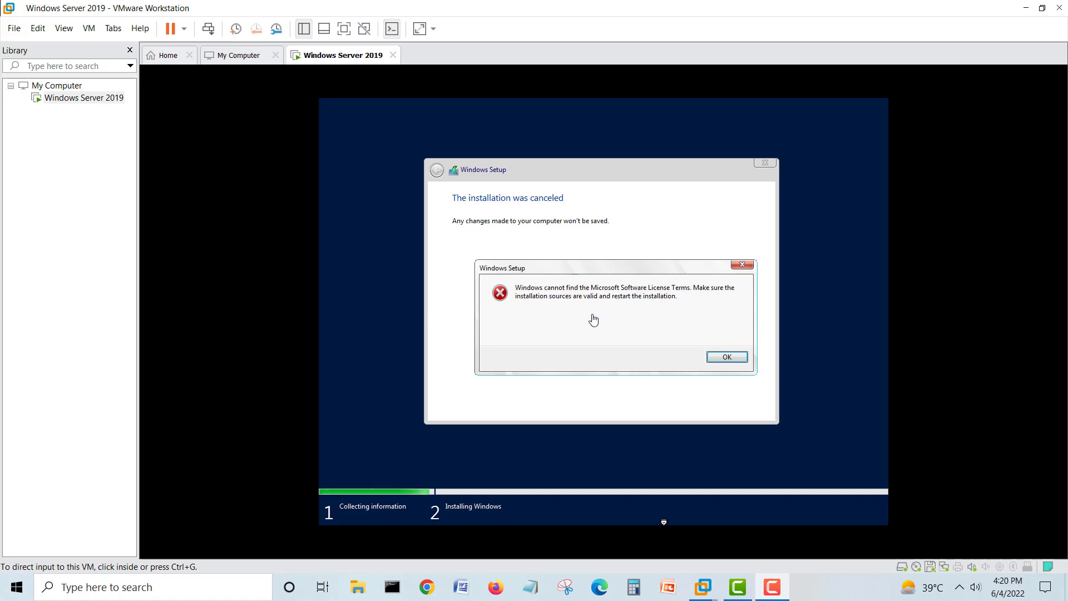
mouse_move(667, 310)
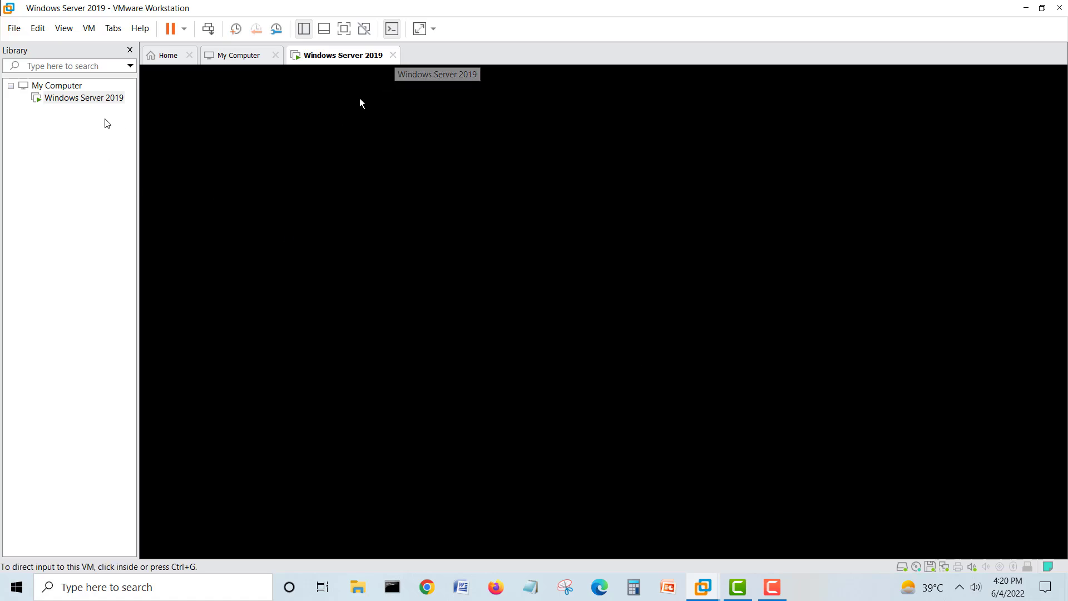
- Power off the Windows Server 2019 VM and delete it from disk, confirming with Yes
right_click(85, 98)
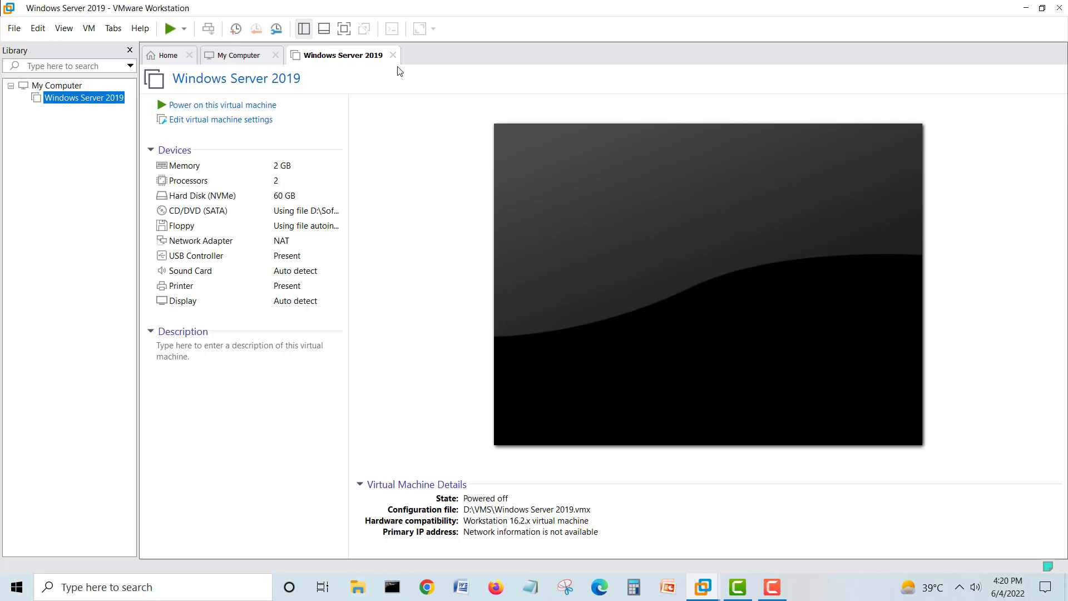
right_click(83, 97)
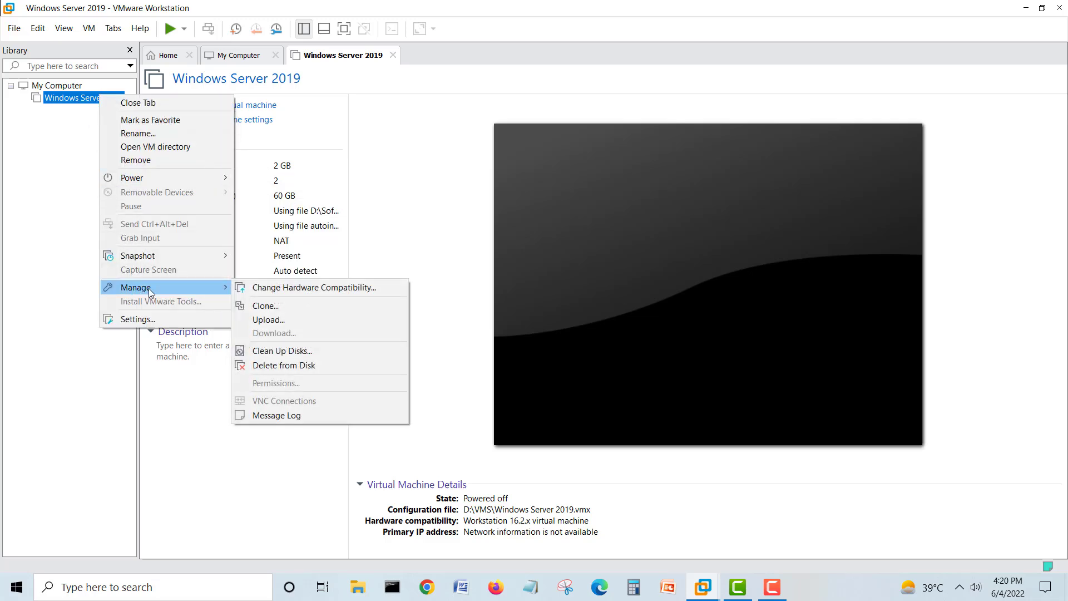
click(284, 365)
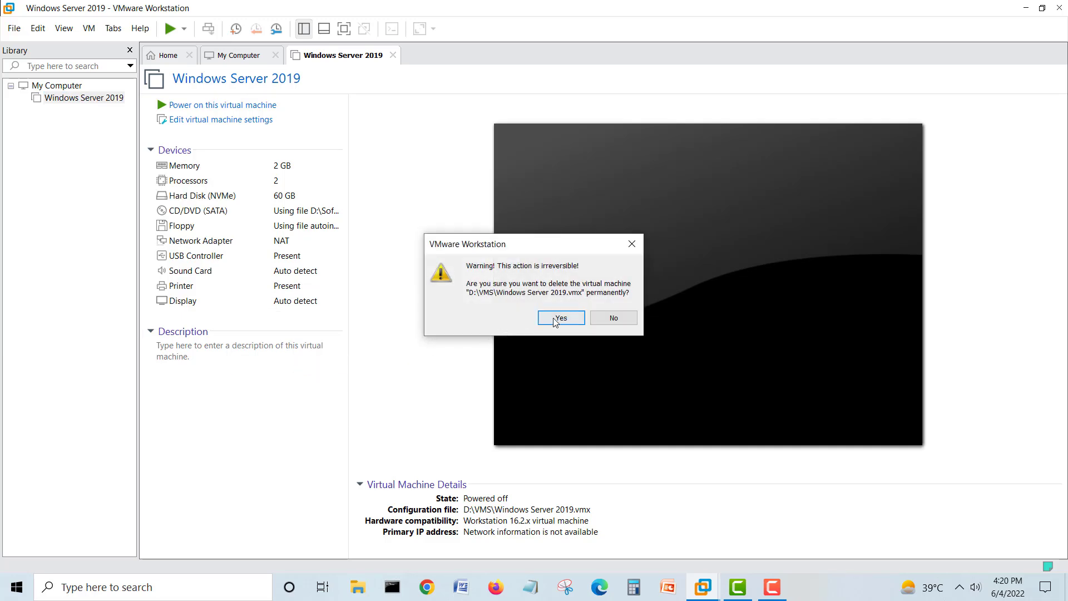
click(561, 317)
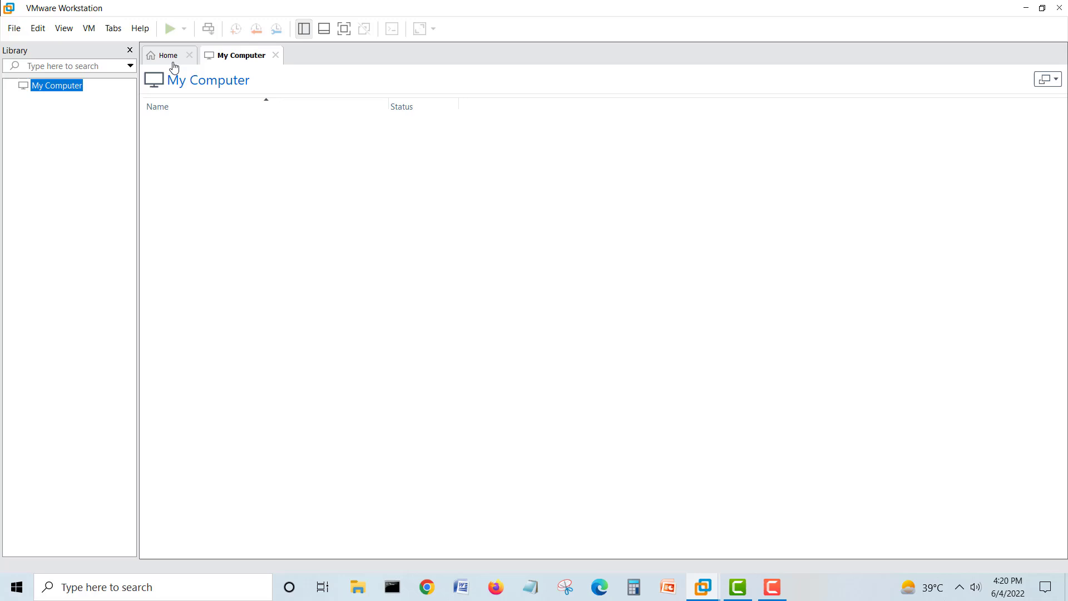
- Start a new VM from the Windows Server 2019 ISO, skipping the Easy Install page
click(167, 55)
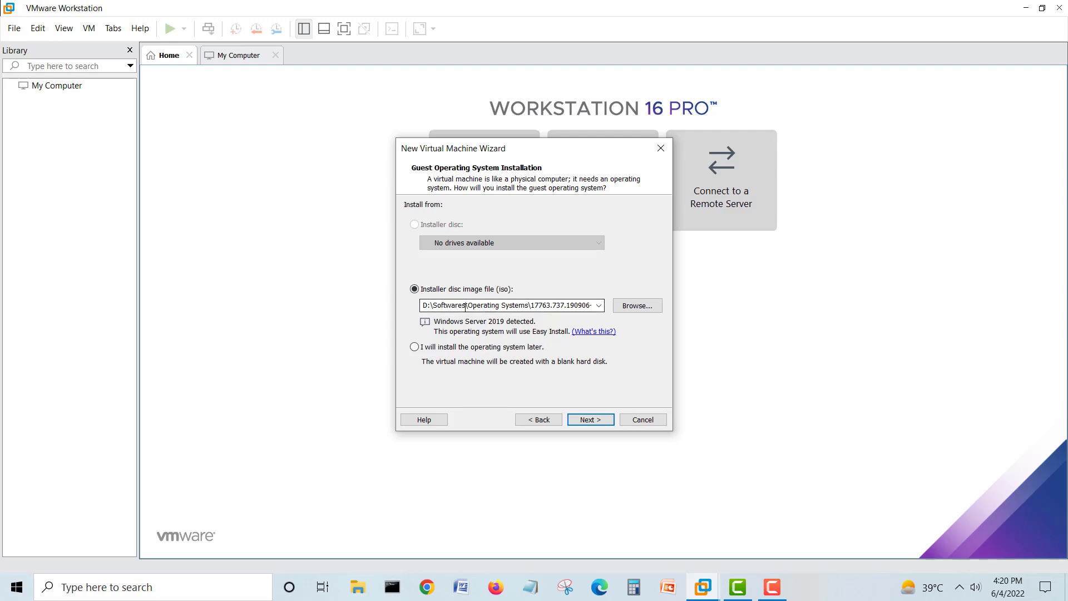
click(635, 306)
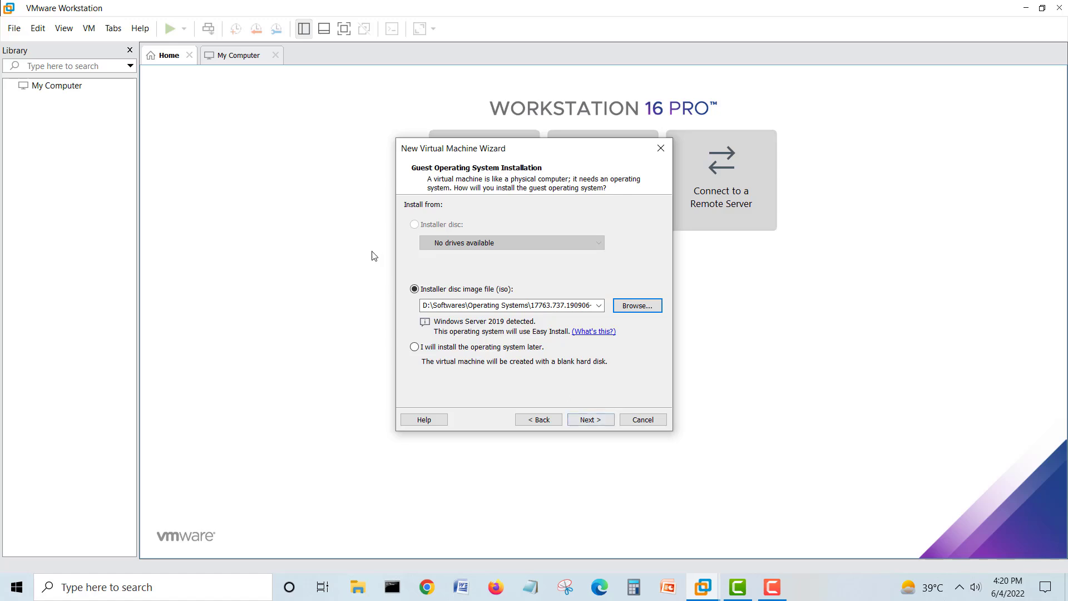
click(589, 419)
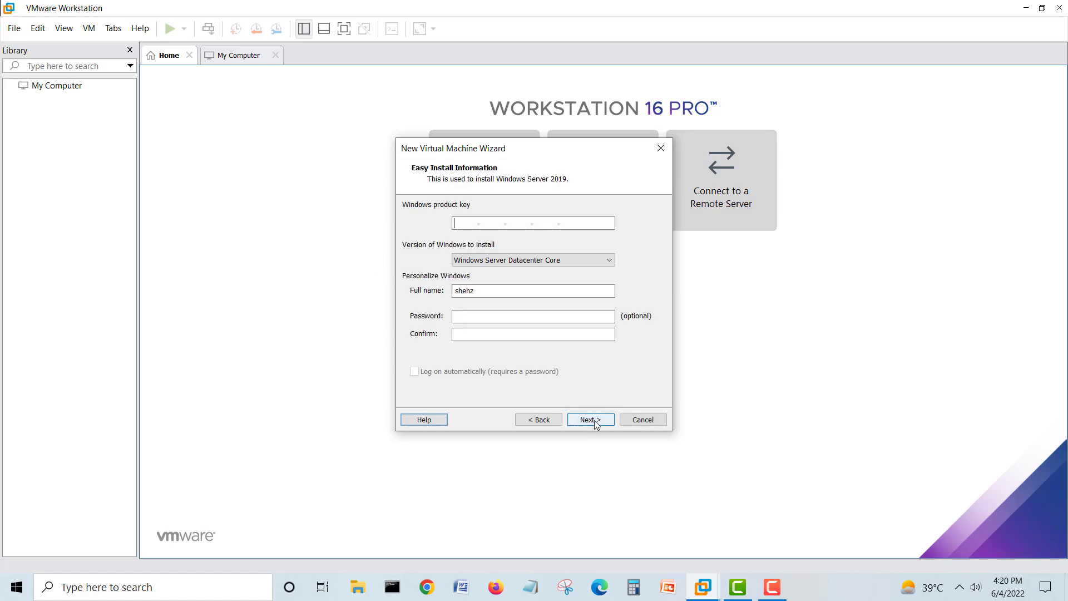
click(589, 420)
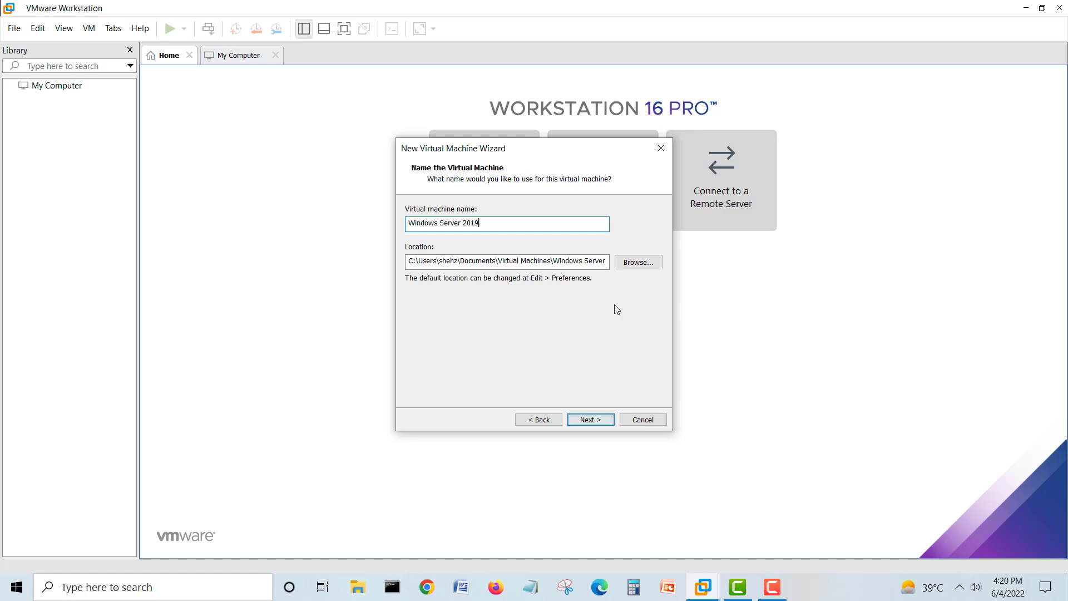
- Browse for a storage location and create a new folder on drive D
click(637, 263)
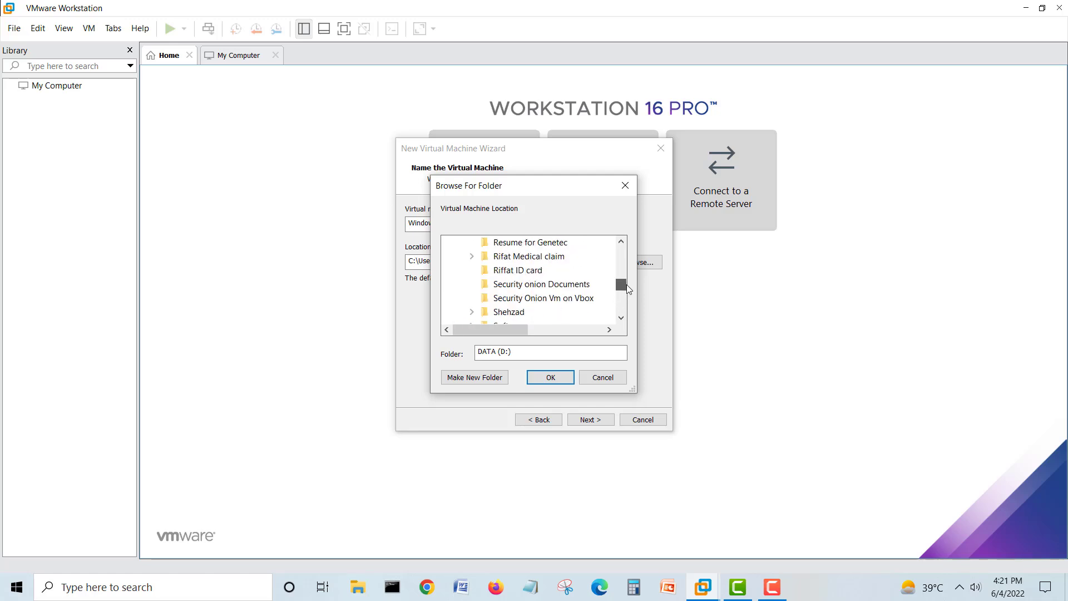
drag(622, 285, 620, 269)
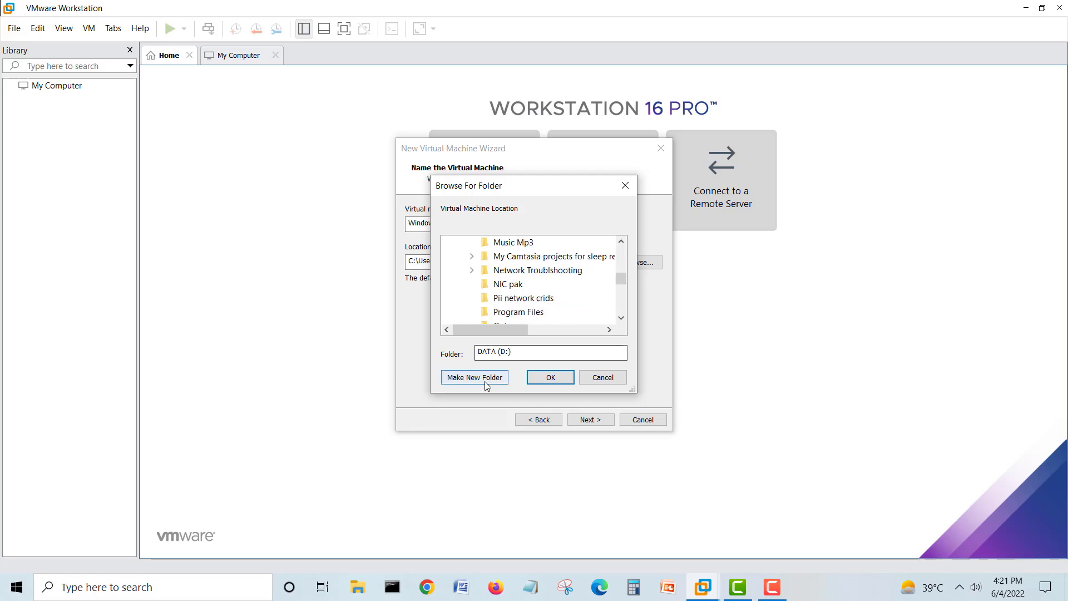
click(550, 377)
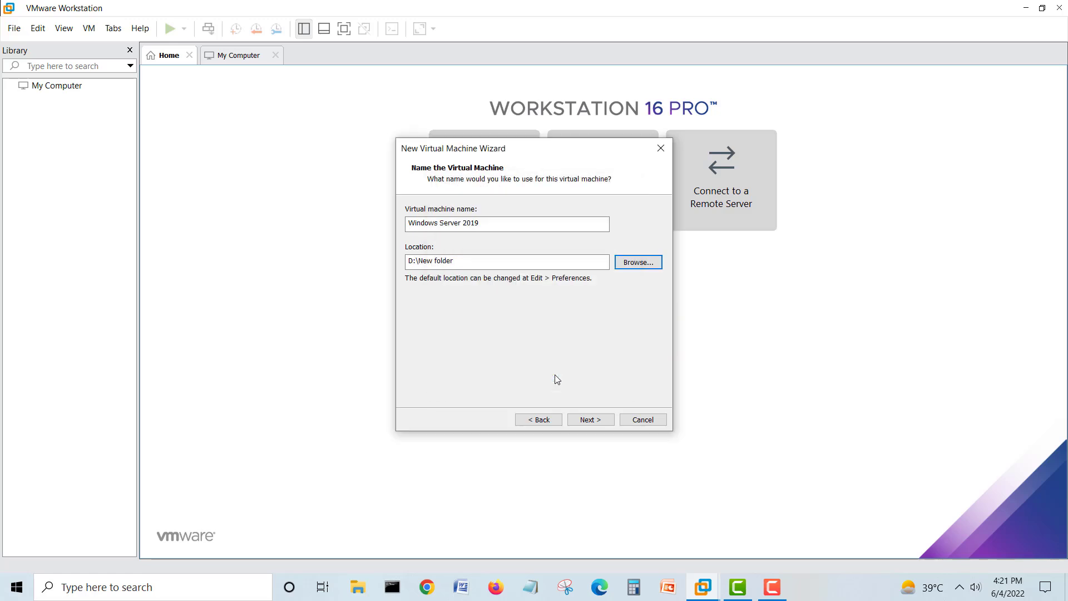
- Give the Windows Server 2019 VM a 40.0 GB disk stored as a single file
click(589, 419)
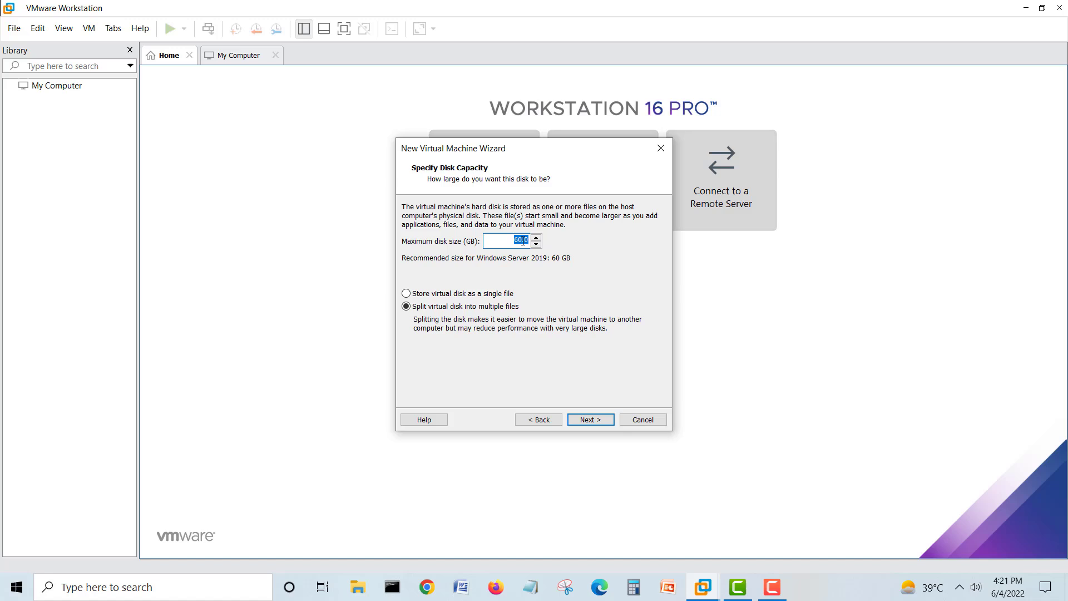
text(40.0)
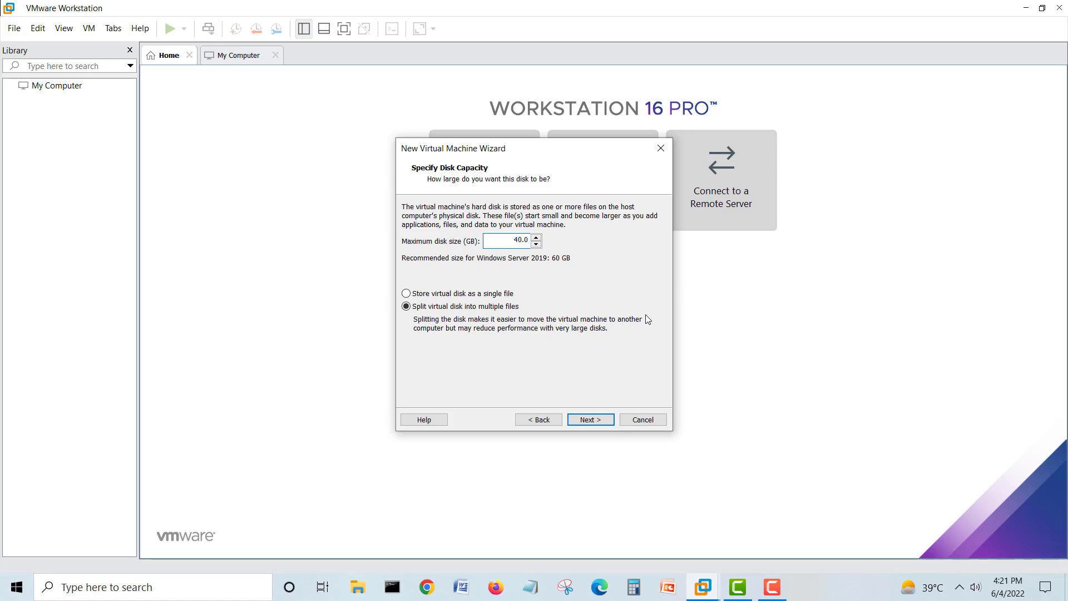
click(406, 293)
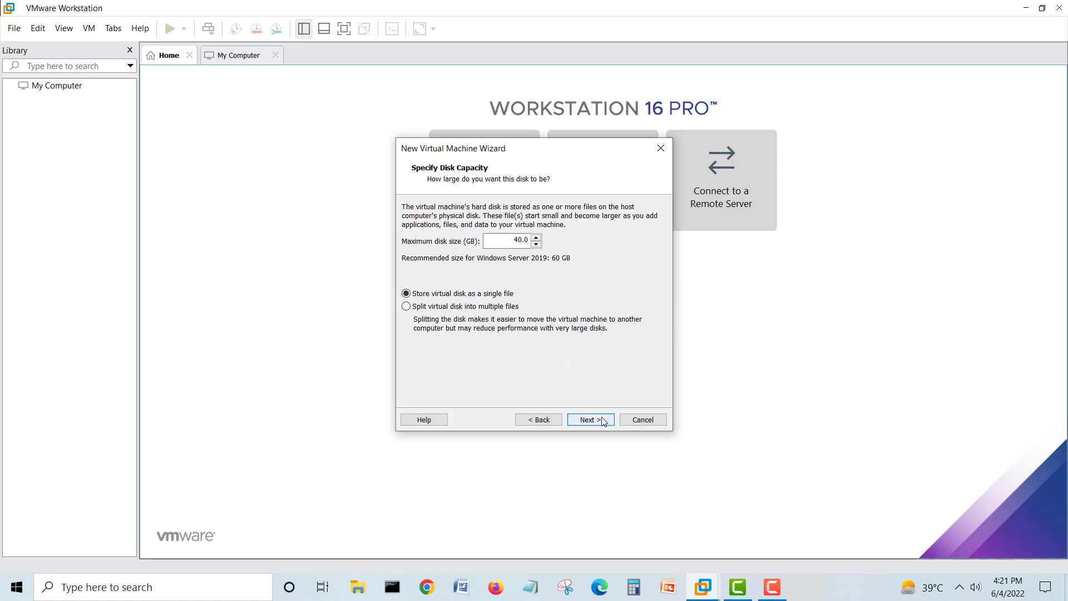
click(590, 419)
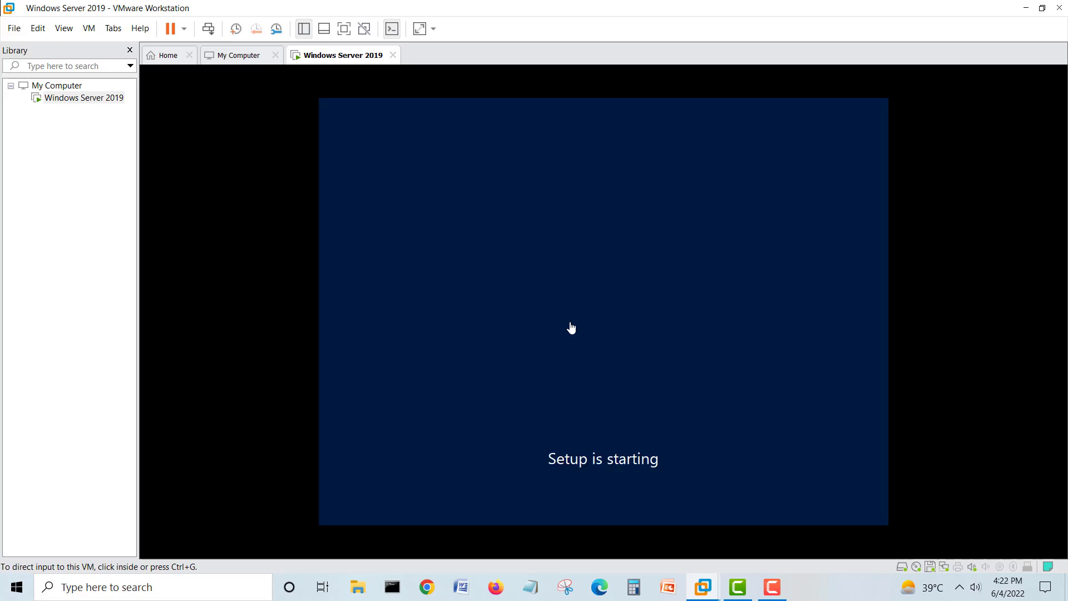
mouse_move(927, 272)
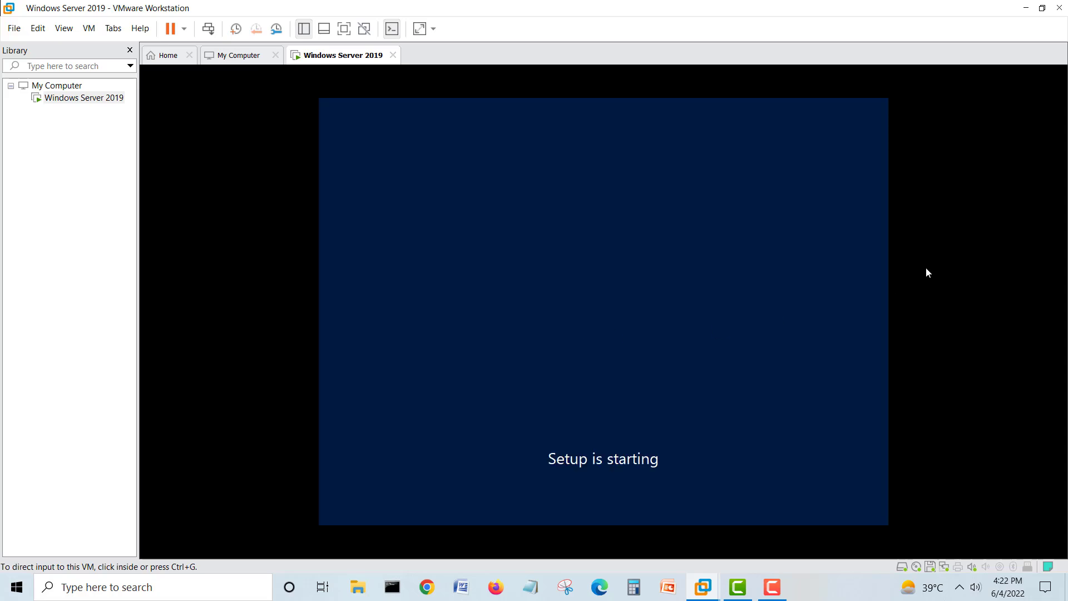
mouse_move(925, 270)
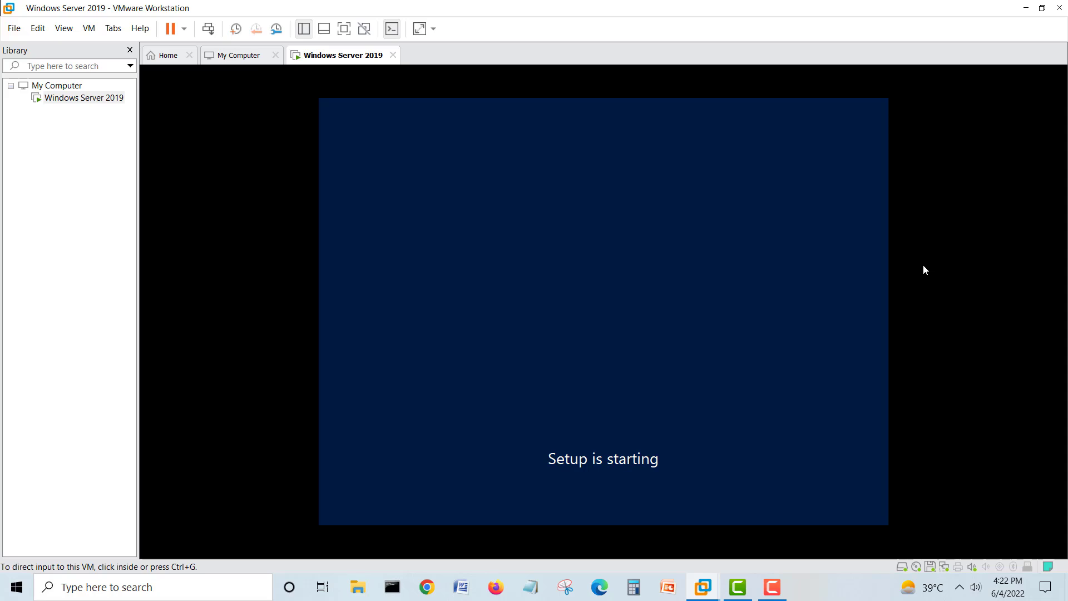
mouse_move(601, 267)
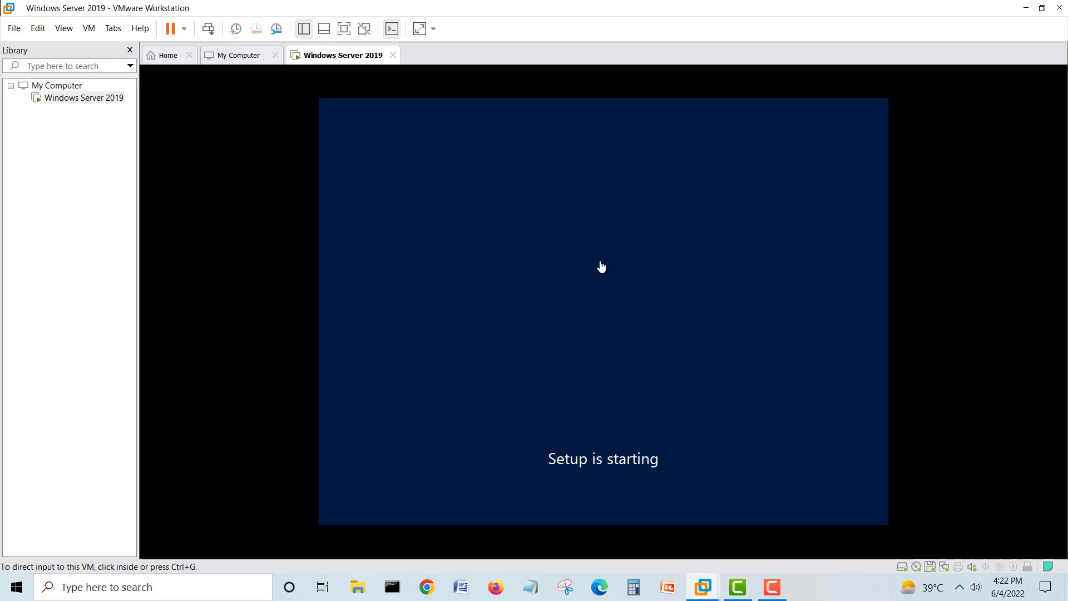
mouse_move(391, 328)
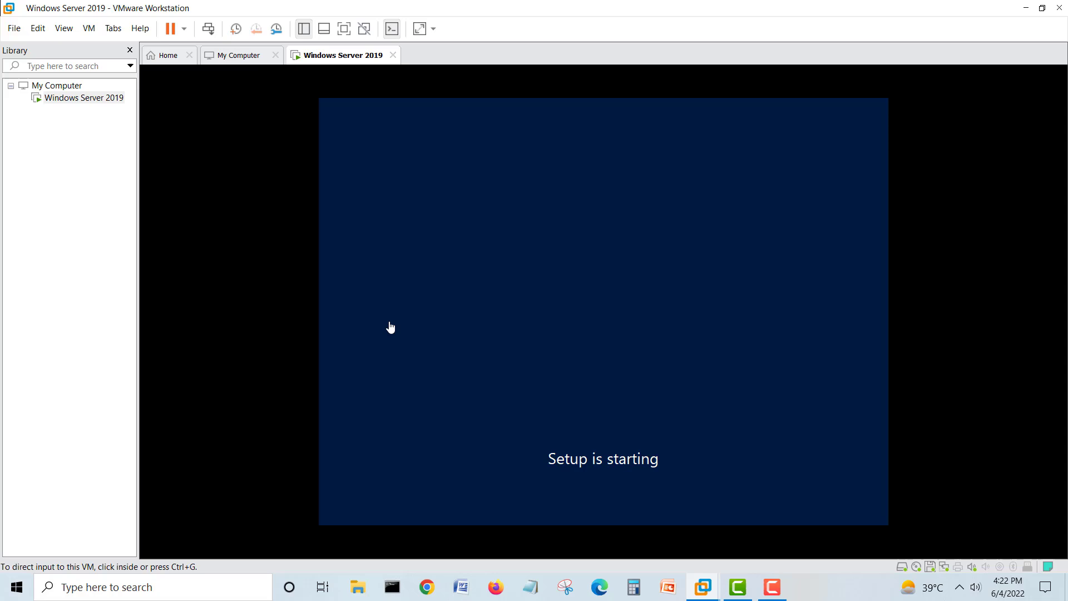
mouse_move(618, 291)
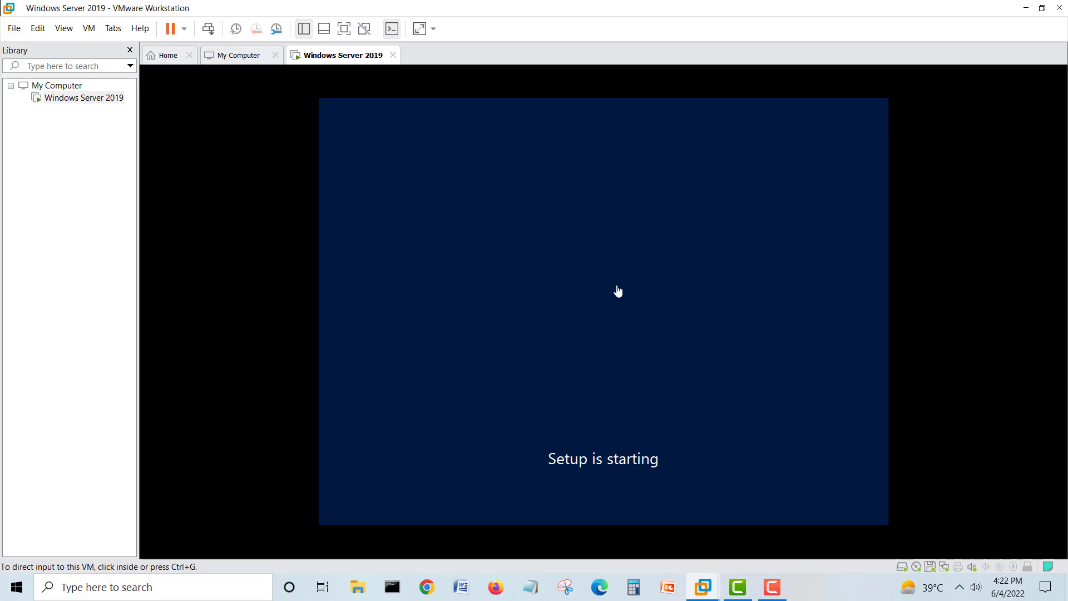
mouse_move(554, 318)
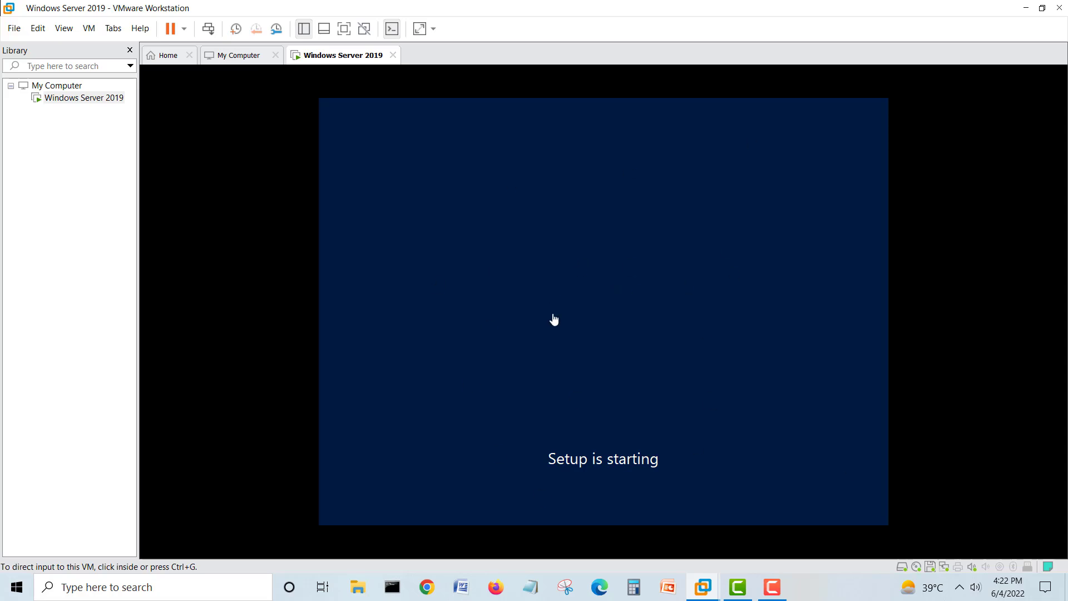
mouse_move(936, 564)
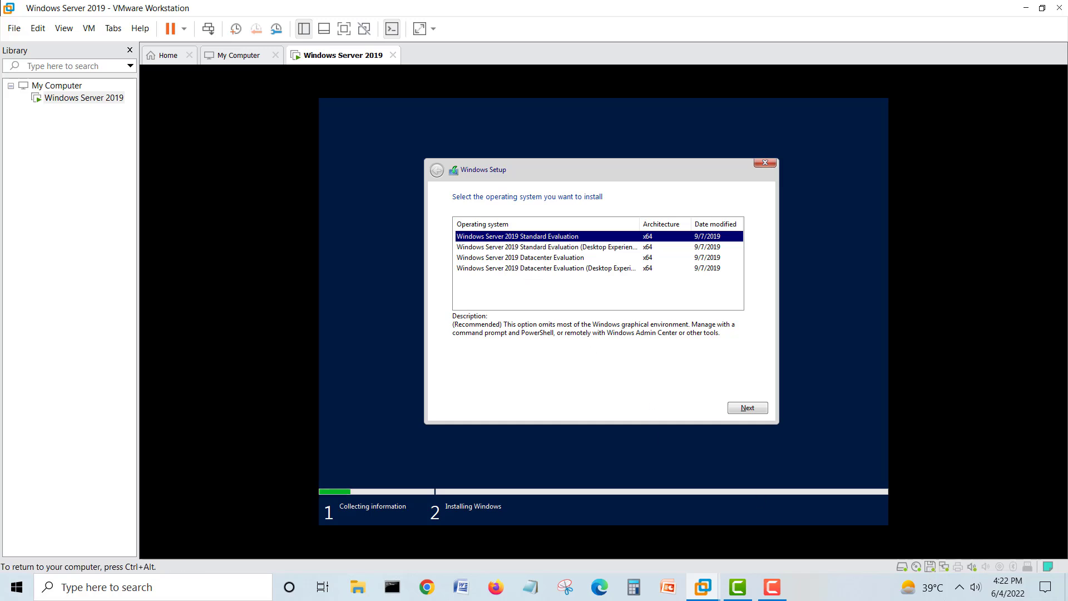
- Select Standard Evaluation (Desktop Experience), power off the failed VM, and launch the New Virtual Machine Wizard
click(545, 246)
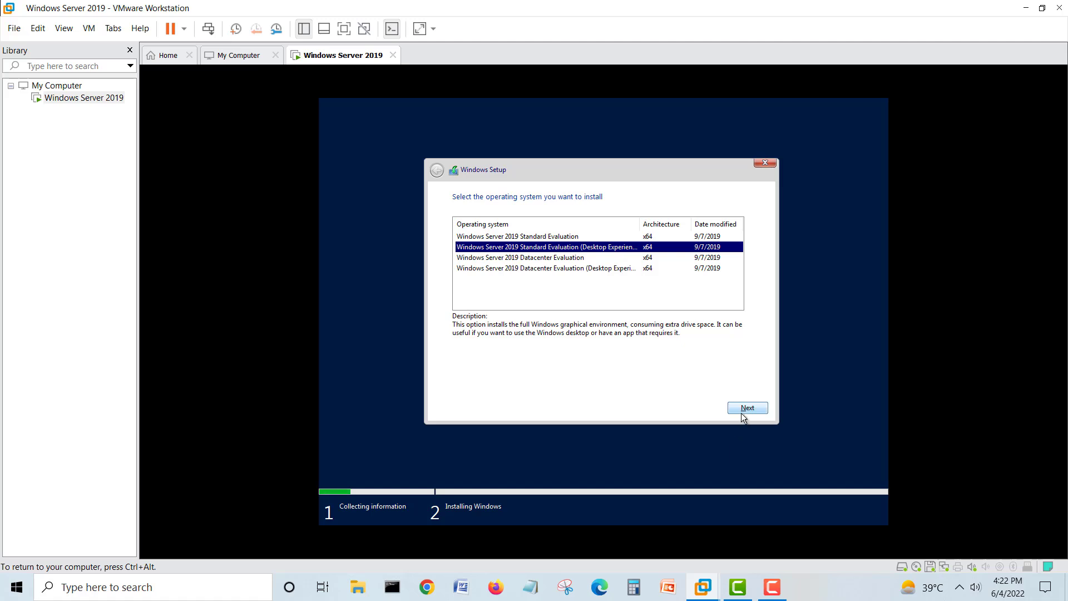
click(747, 408)
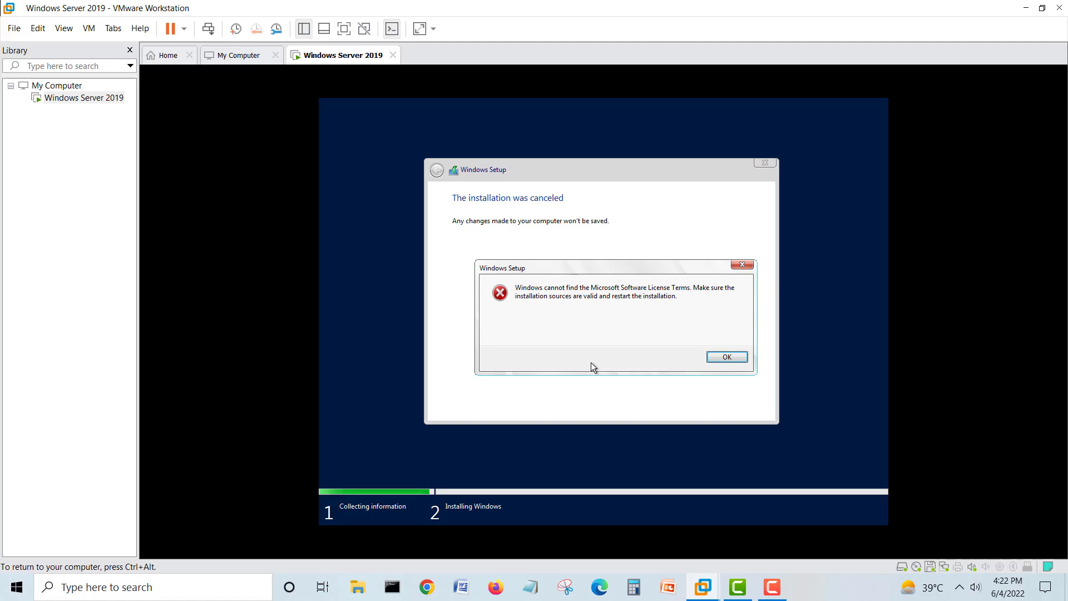
right_click(85, 97)
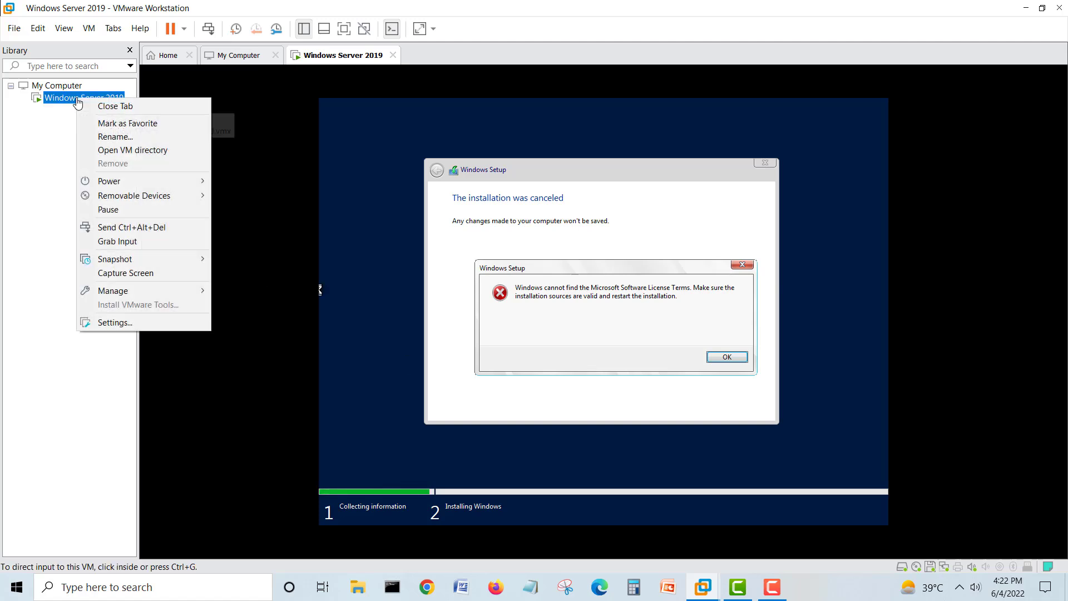
mouse_move(109, 181)
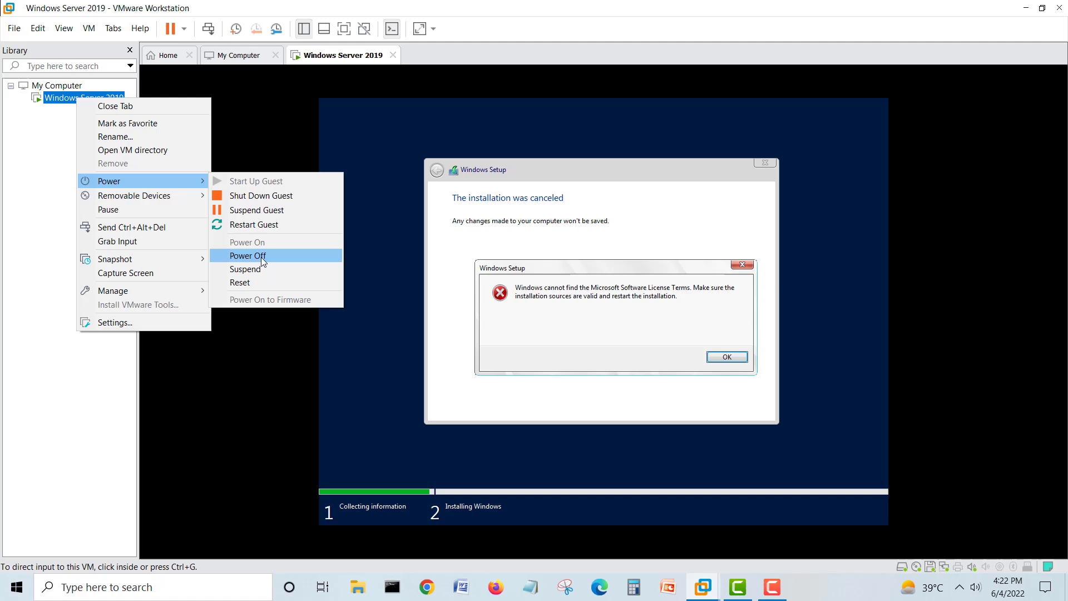
click(248, 255)
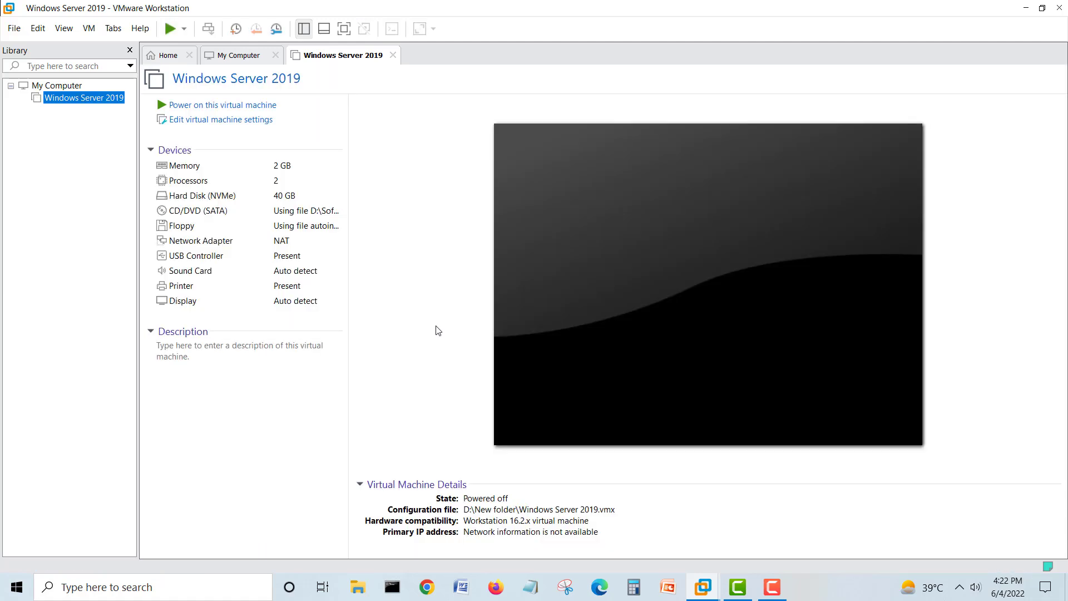
mouse_move(237, 55)
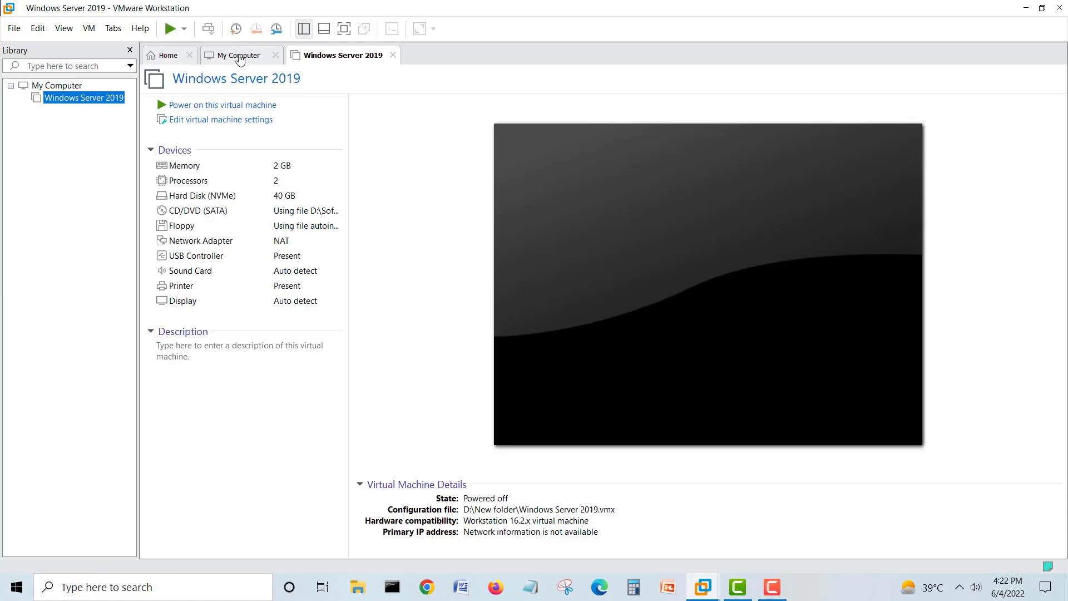
click(168, 55)
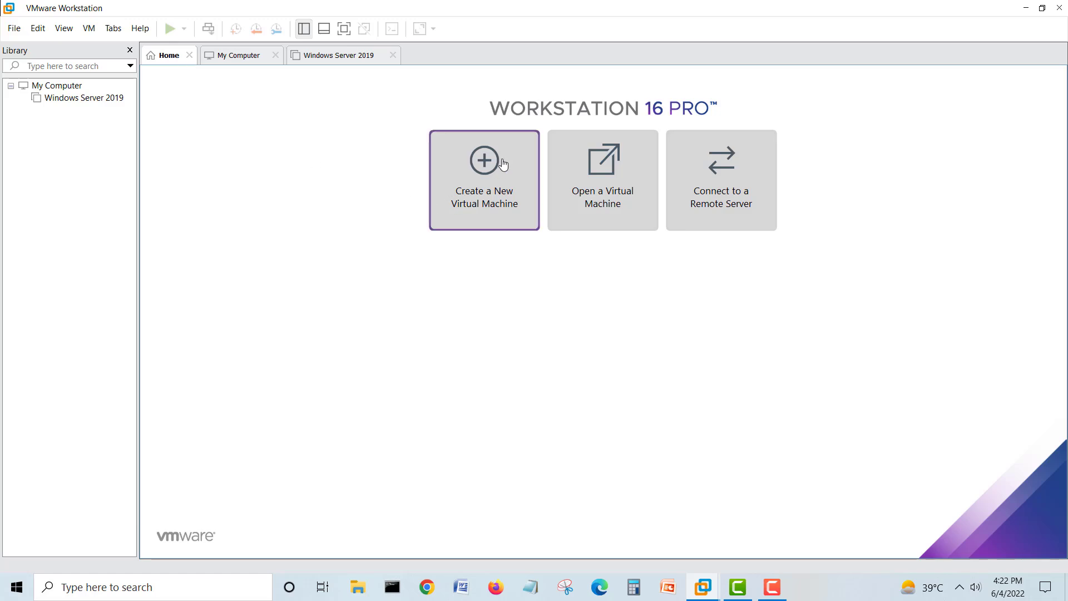
mouse_move(470, 175)
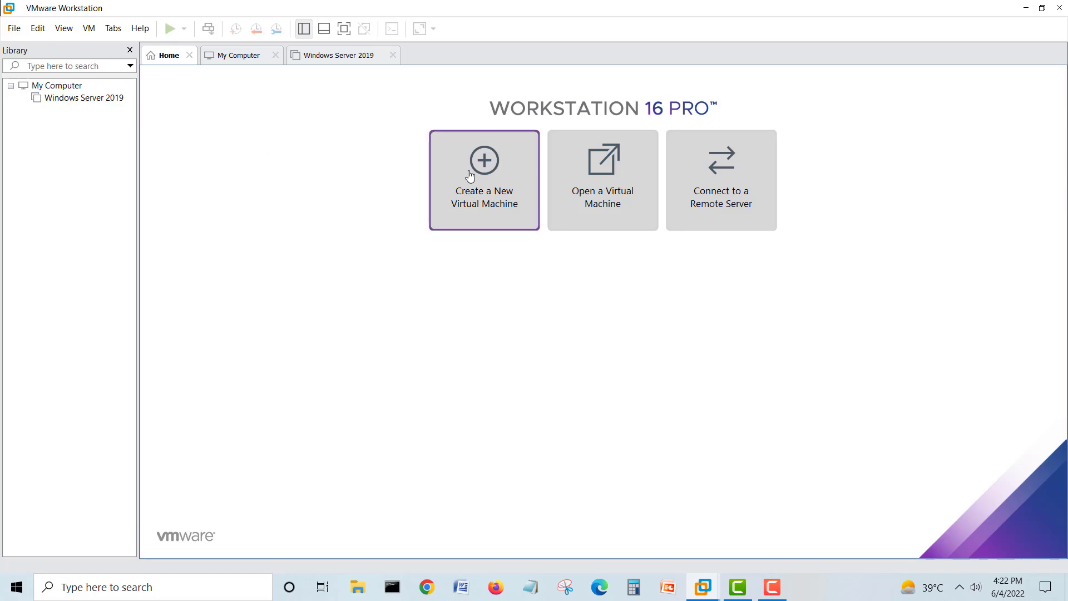
click(484, 180)
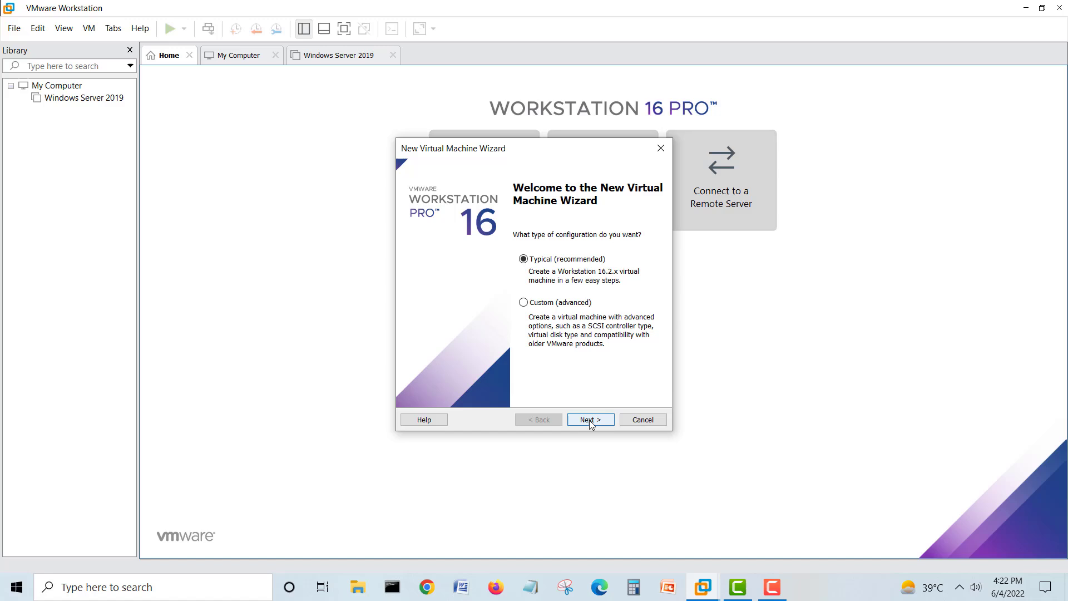
- Choose Typical, install the OS later, keep Windows Server 2019 as guest, then open File Explorer
click(589, 419)
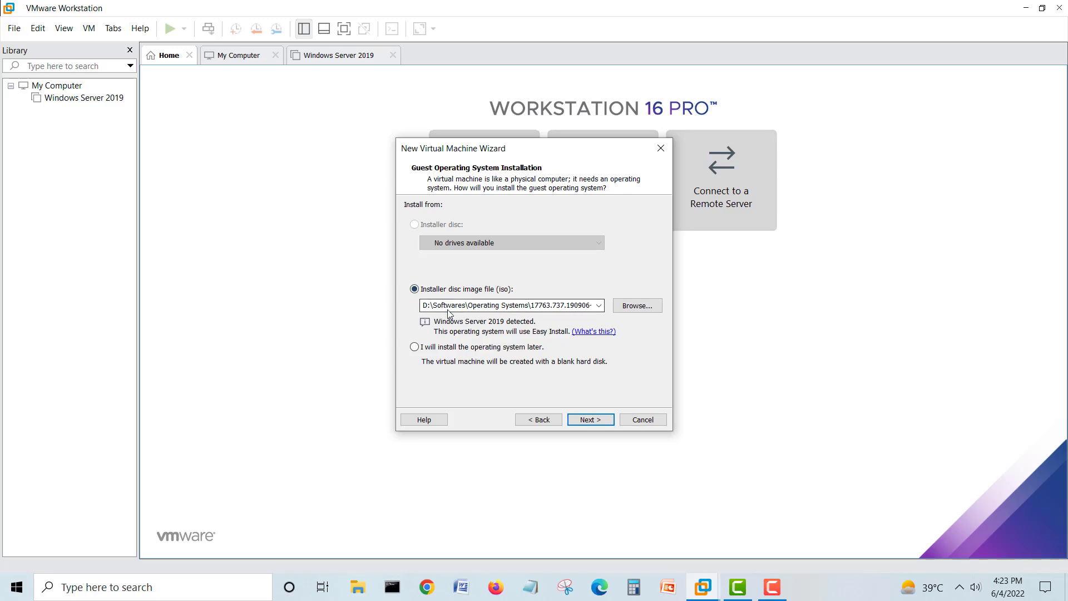
click(415, 347)
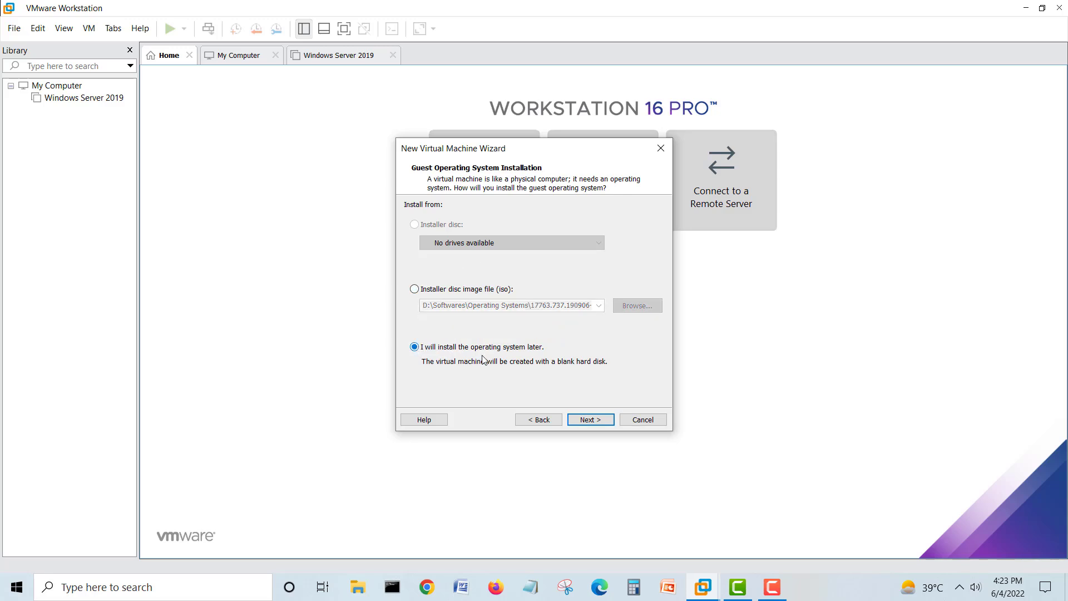
click(589, 419)
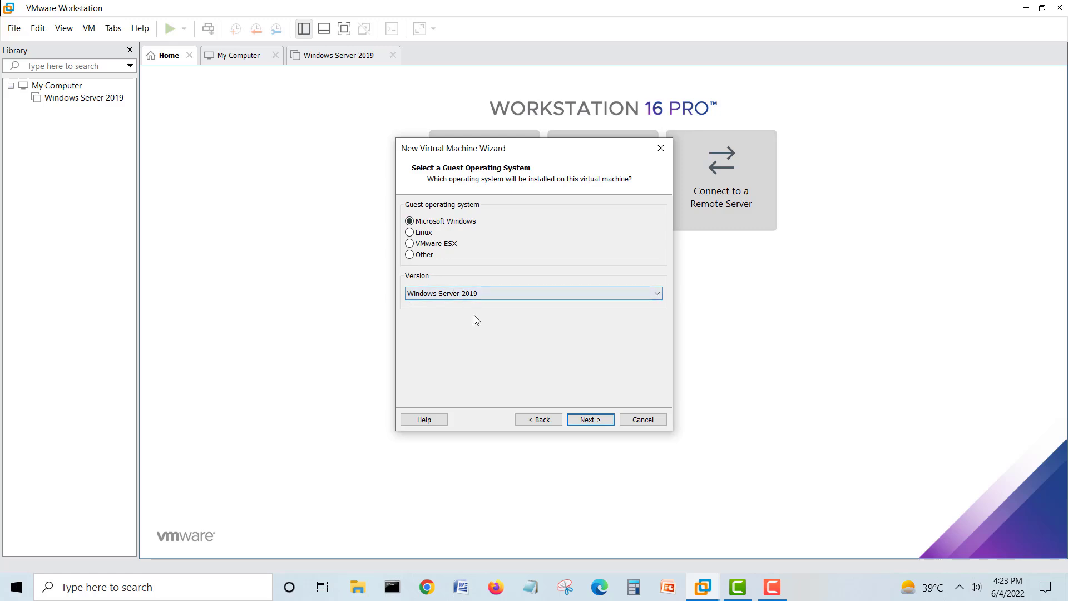
click(589, 419)
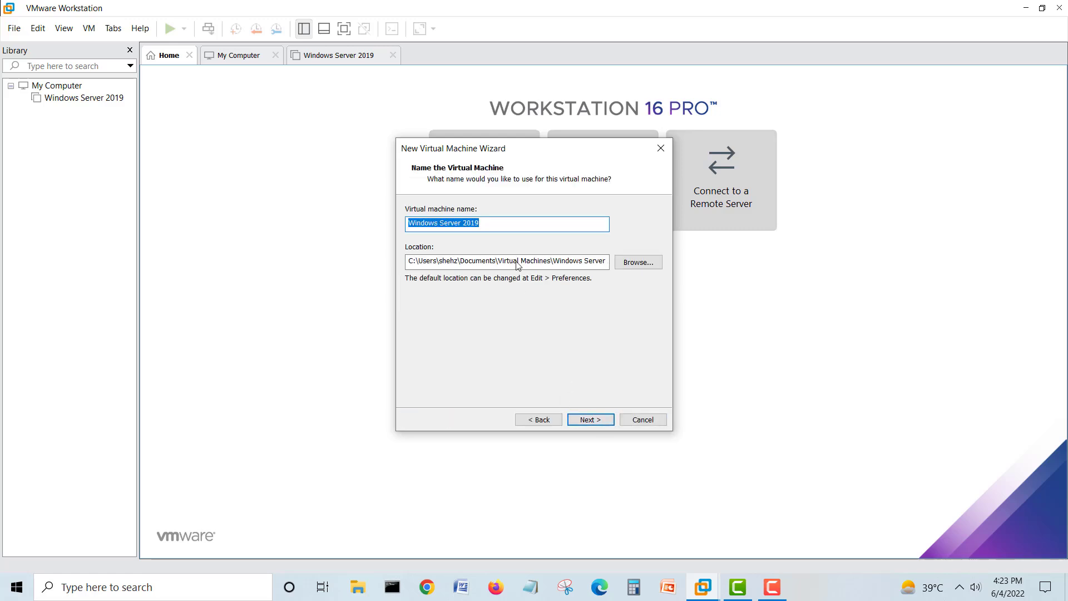
click(491, 222)
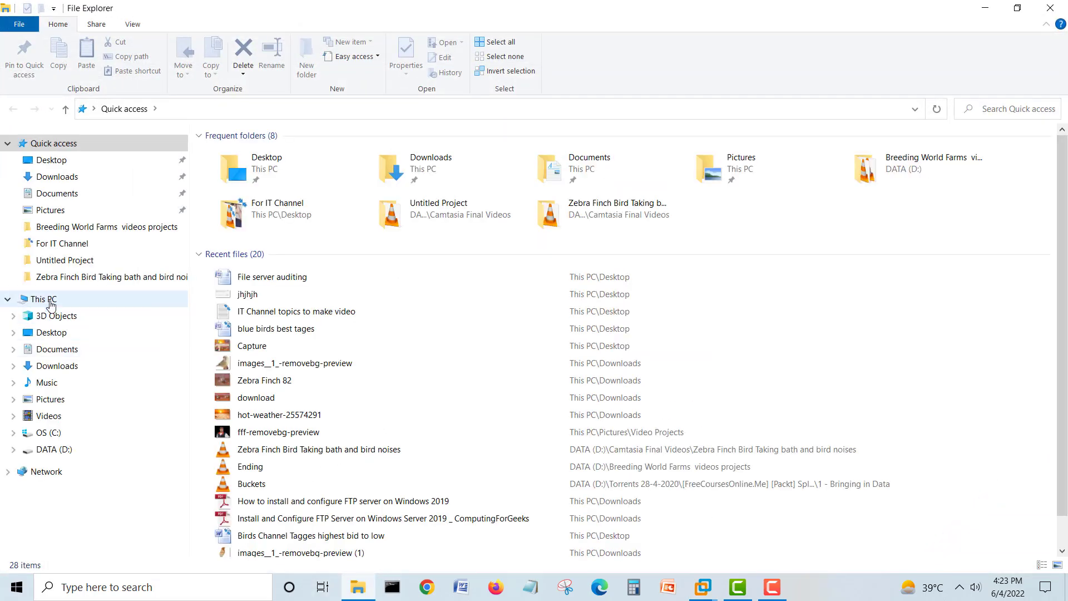
- Browse DATA (D:) to the vms folder, then return to the wizard naming the VM WinSRV2019_vm1
click(53, 450)
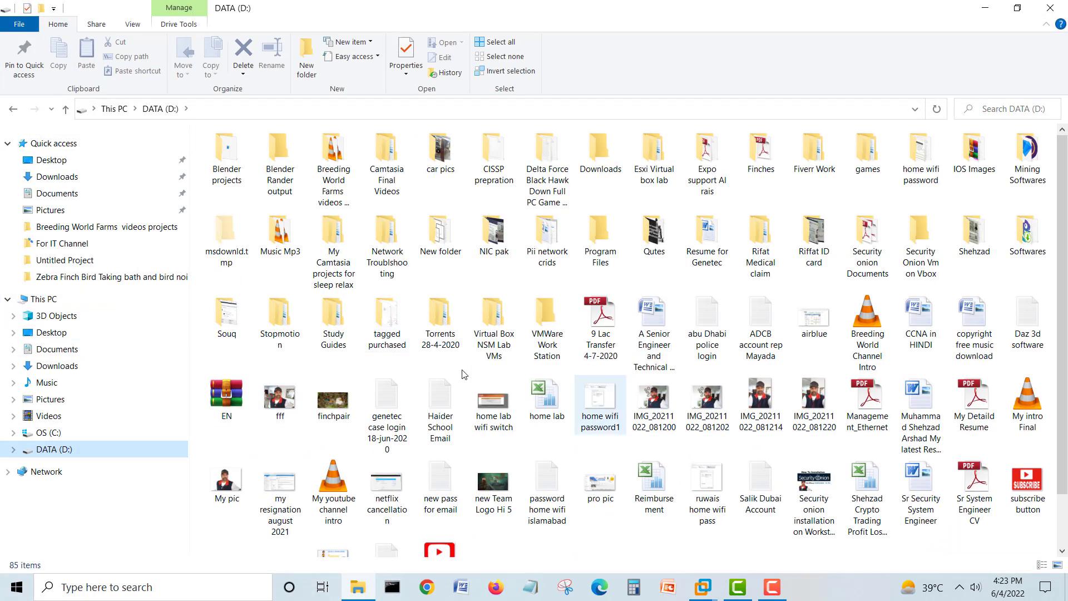
scroll(down, 3)
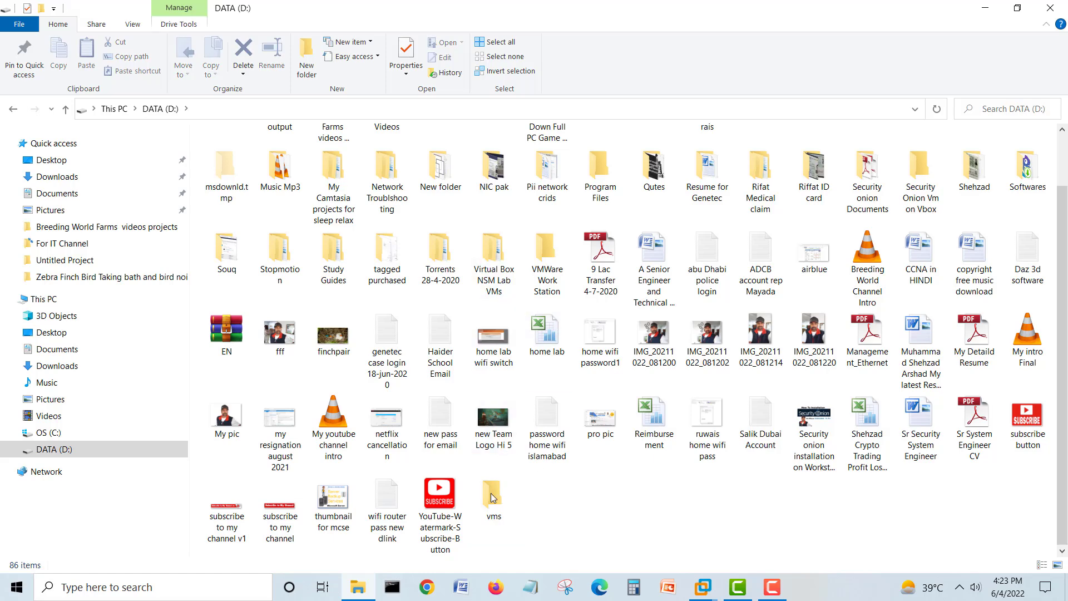
click(334, 256)
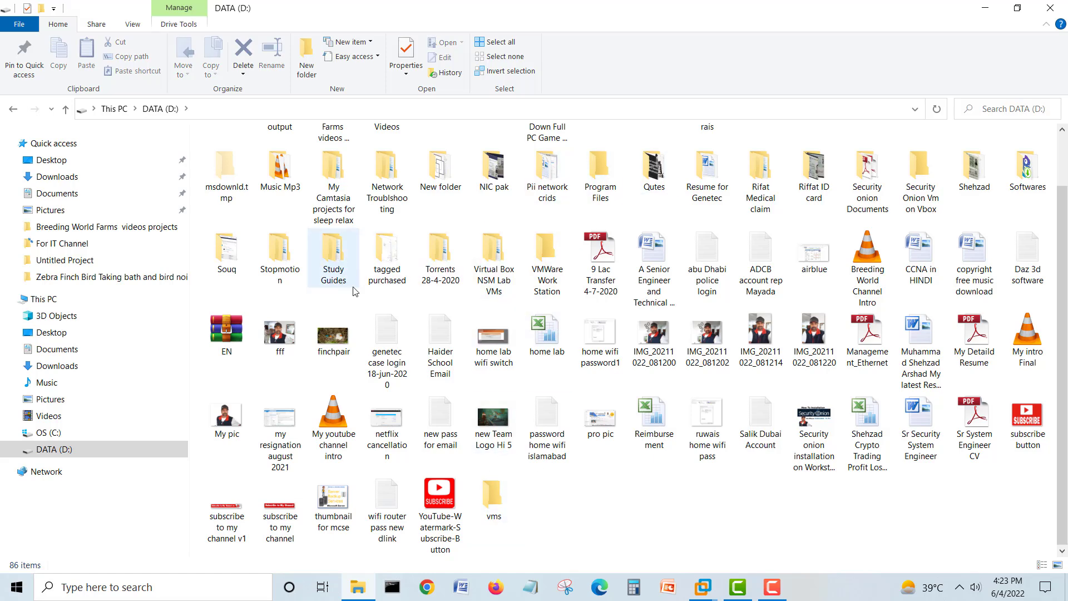
click(492, 491)
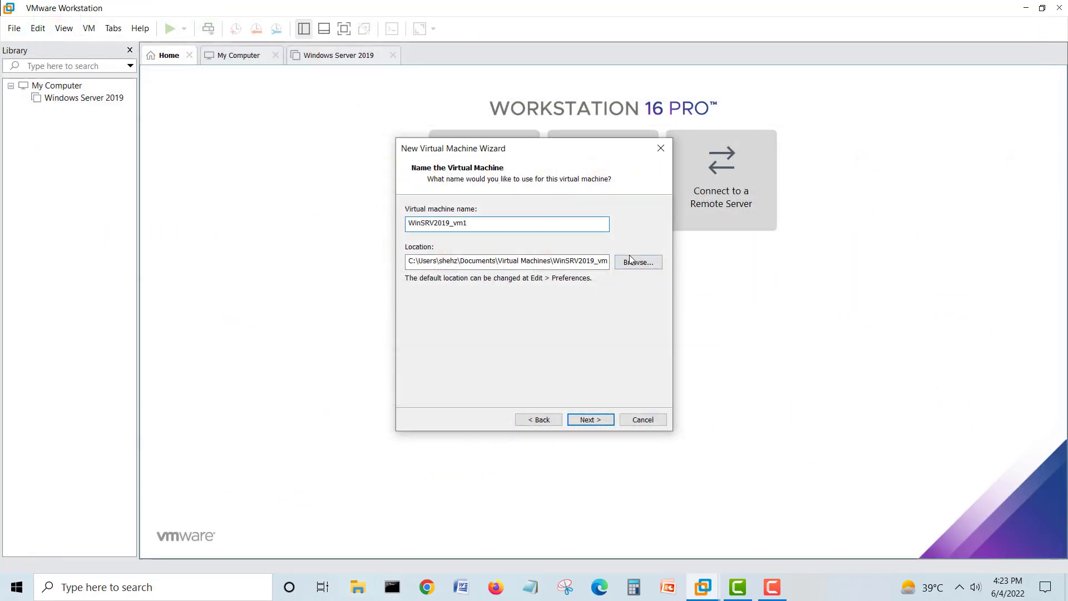
- Set the WinSRV2019_vm1 location to the vms folder on D:
click(637, 262)
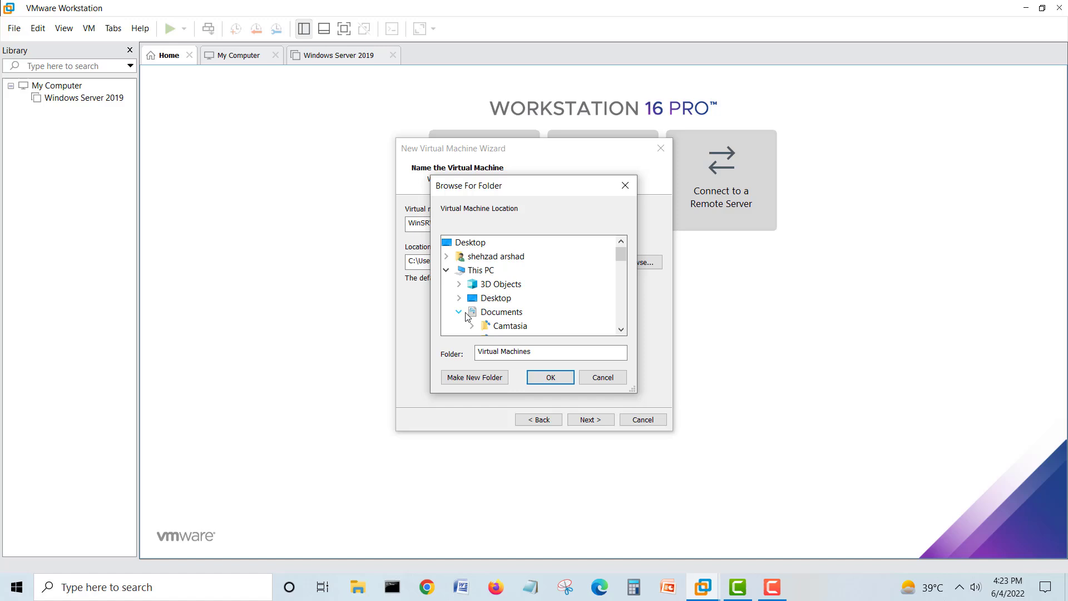
scroll(down, 3)
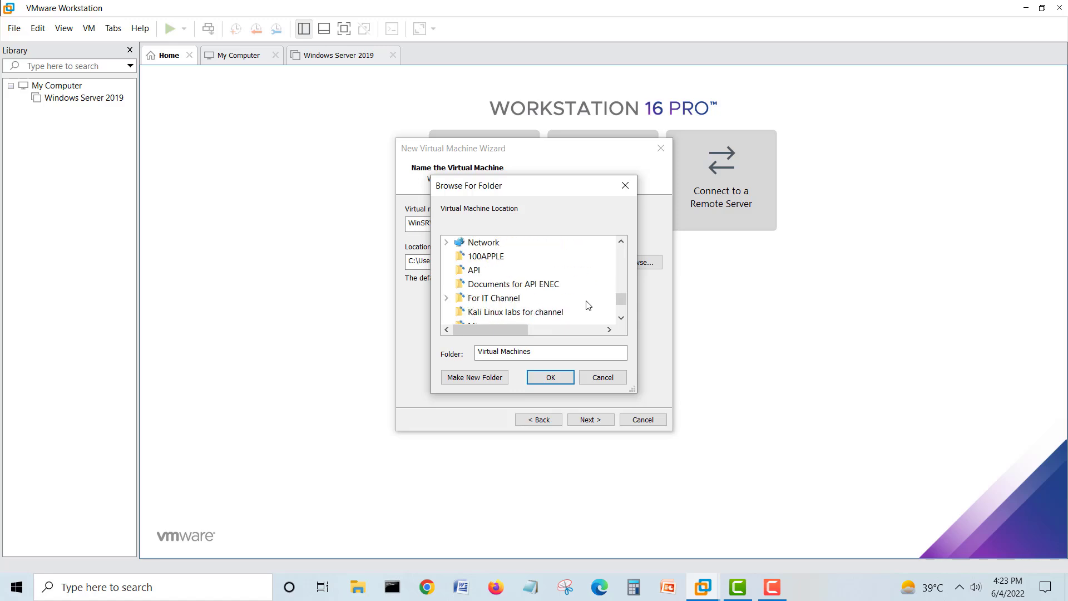
click(502, 284)
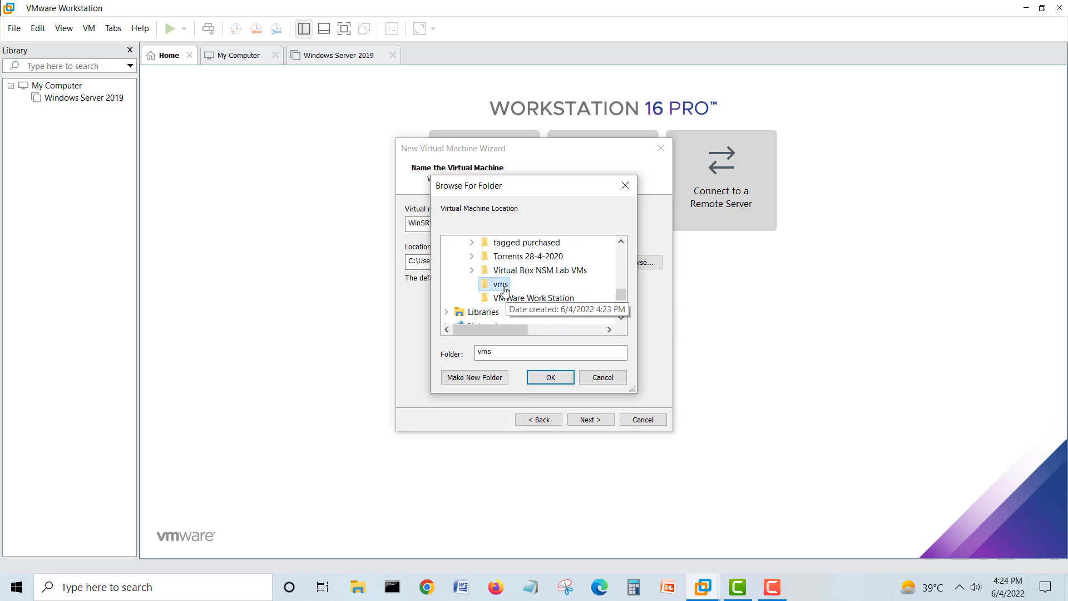
click(549, 377)
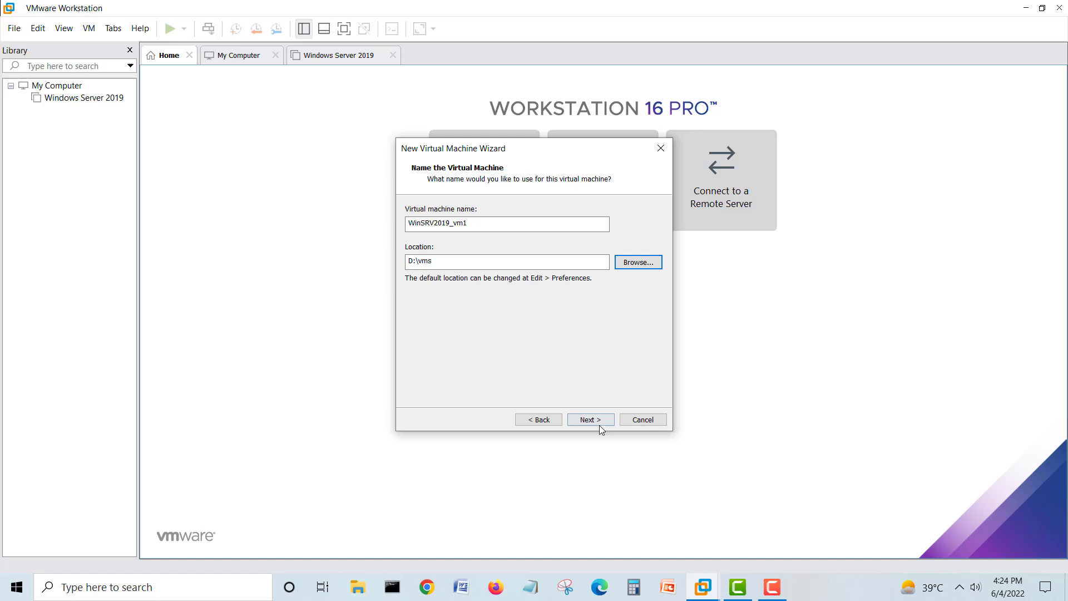
click(589, 419)
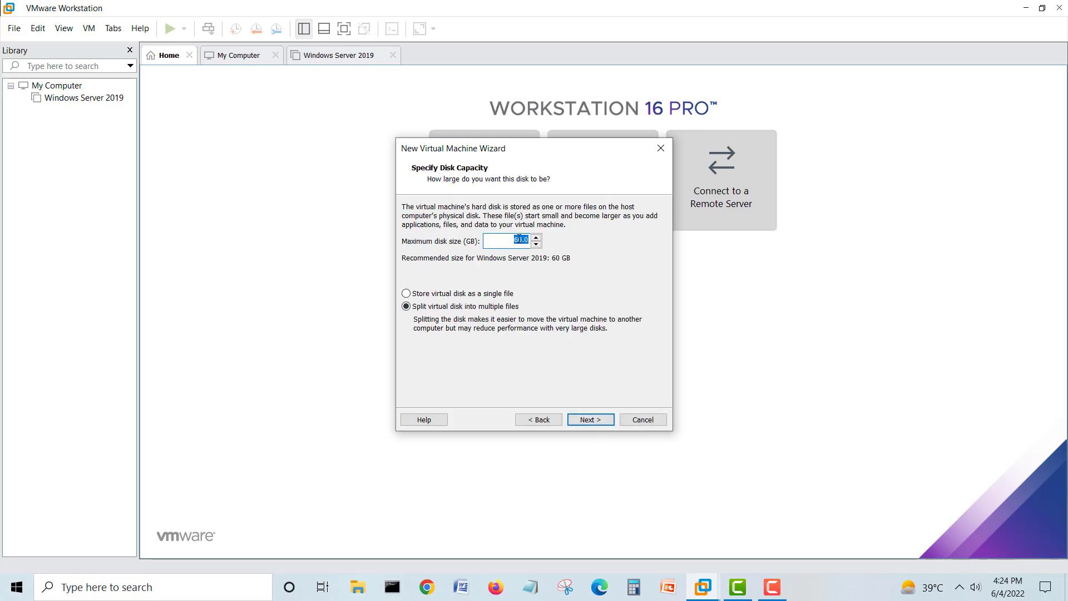
- Give it a 50.0 GB single-file virtual disk and finish the wizard
text(50.0)
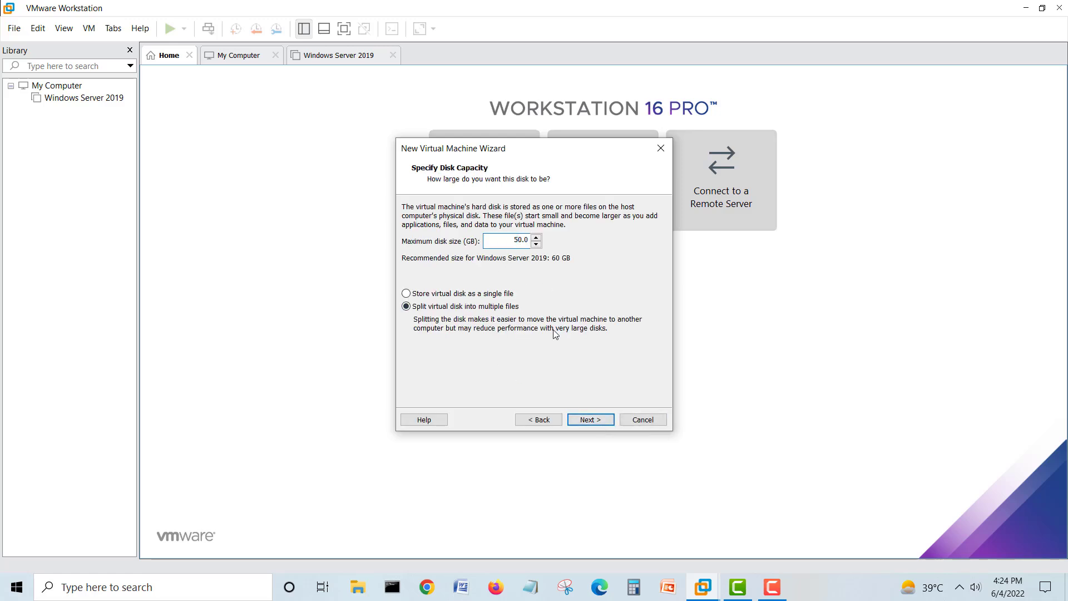
click(407, 293)
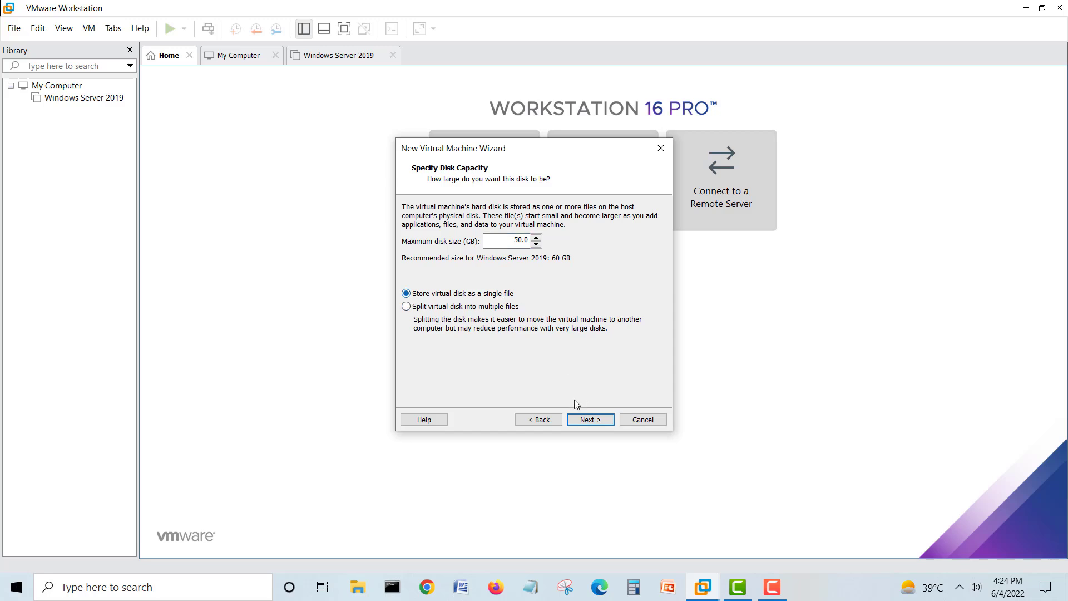
click(590, 419)
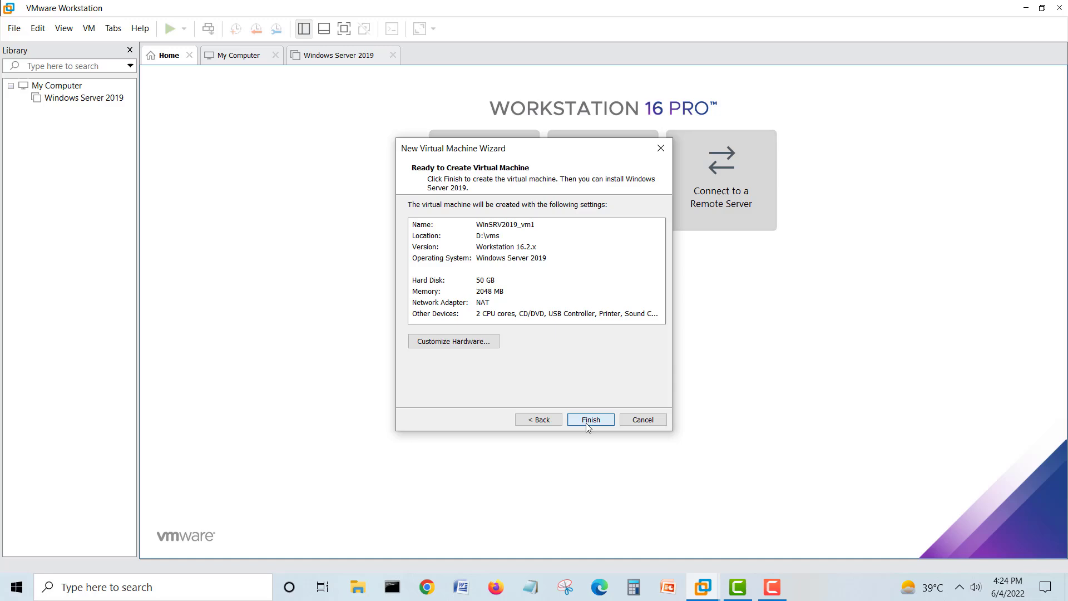
click(589, 419)
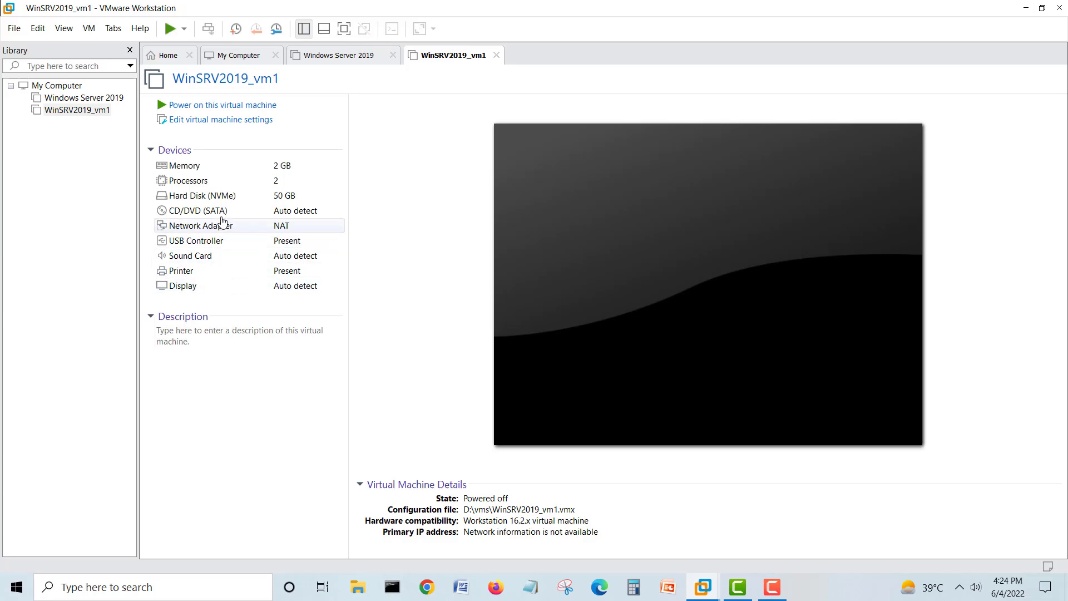
- Point WinSRV2019_vm1's CD/DVD (SATA) drive to the 17763 SERVER_EVAL ISO image
click(198, 210)
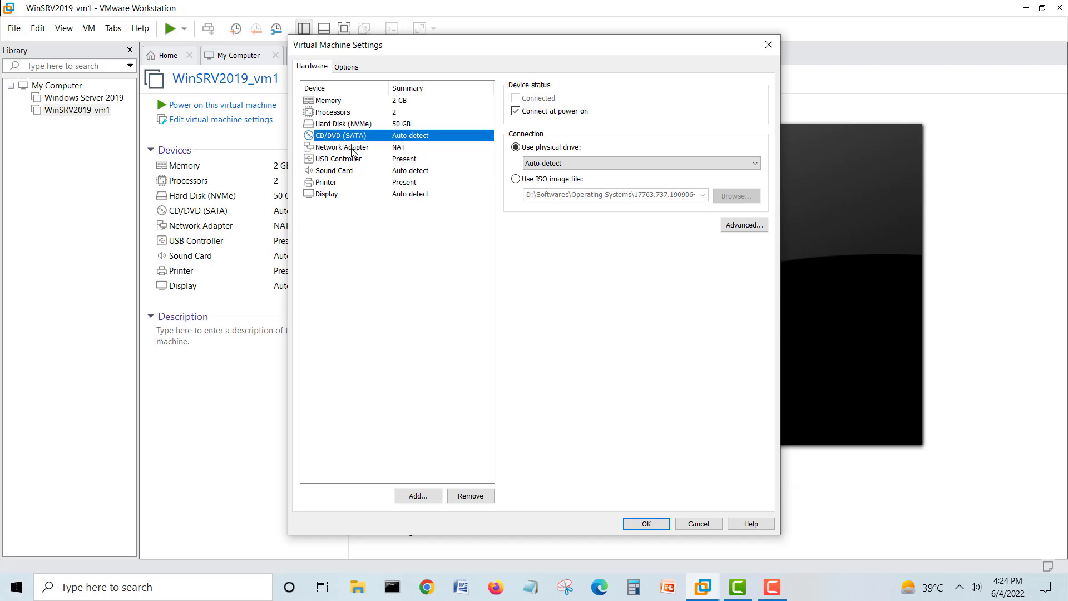
click(516, 178)
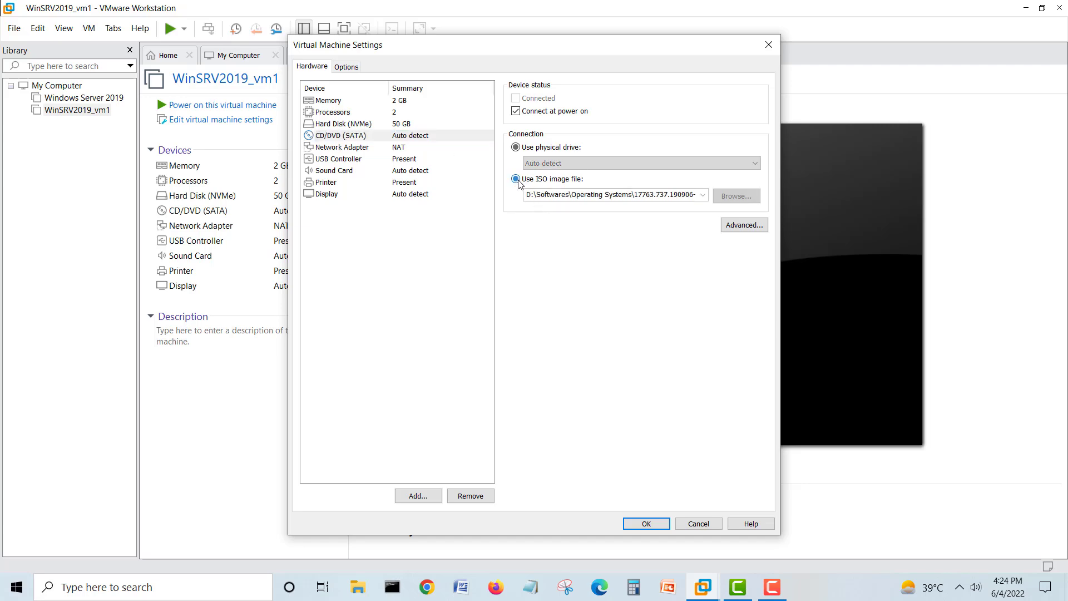
click(736, 197)
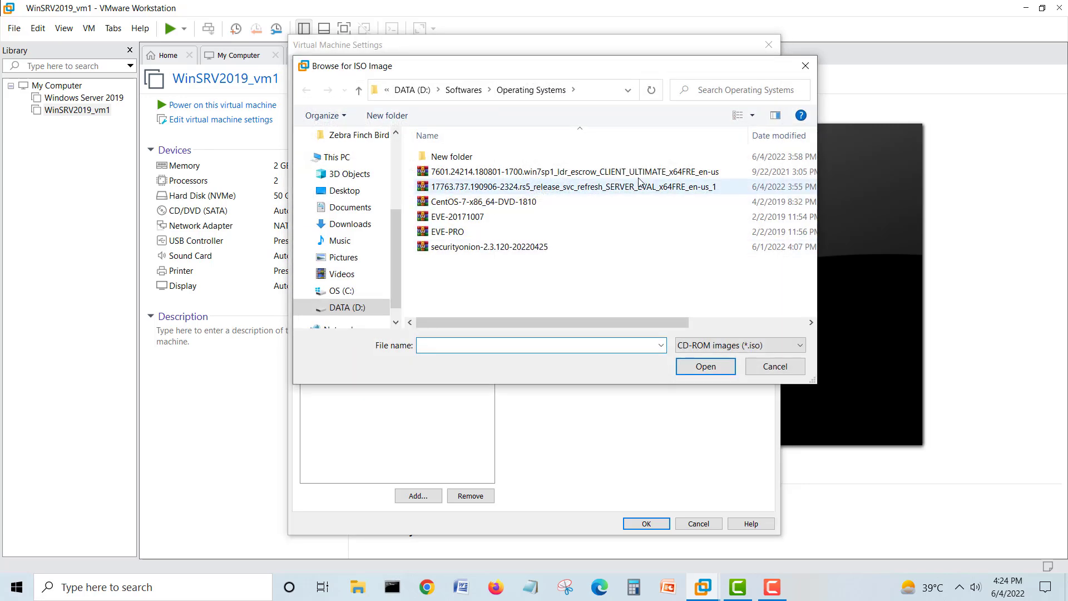
click(571, 186)
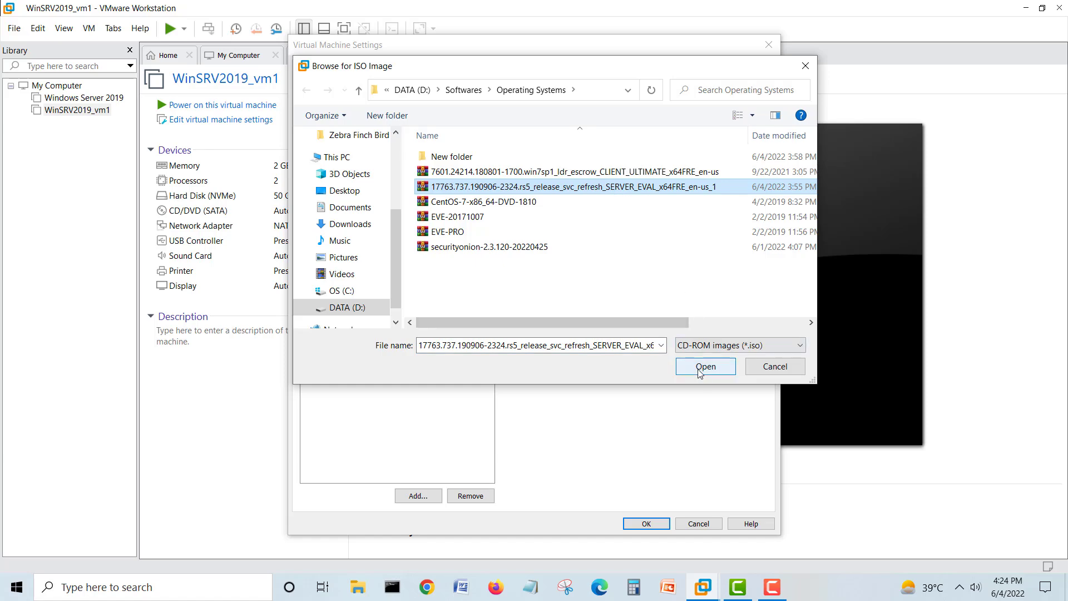
click(705, 367)
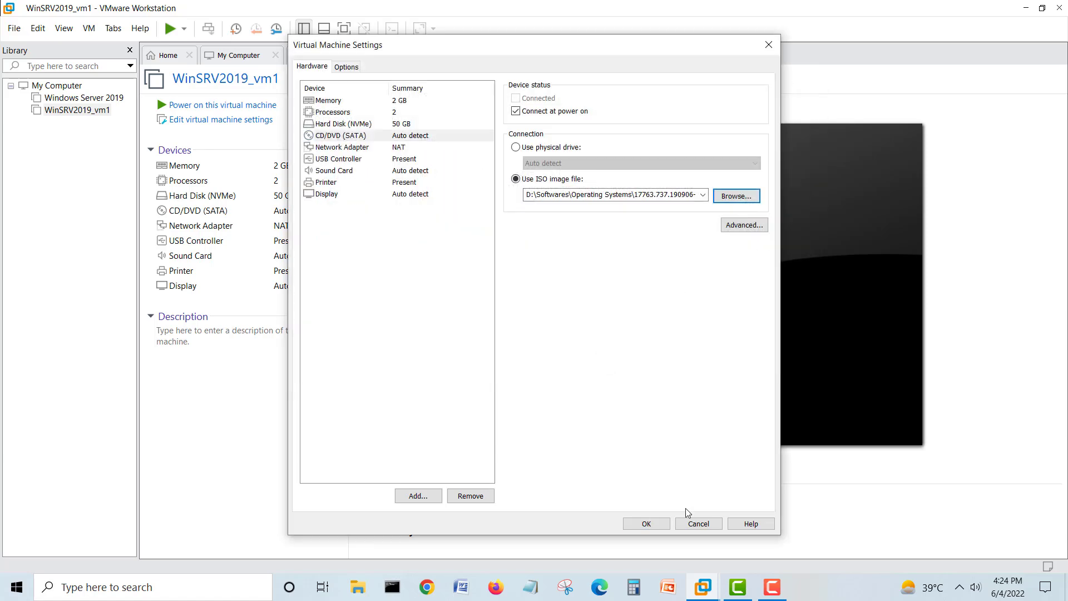
click(645, 523)
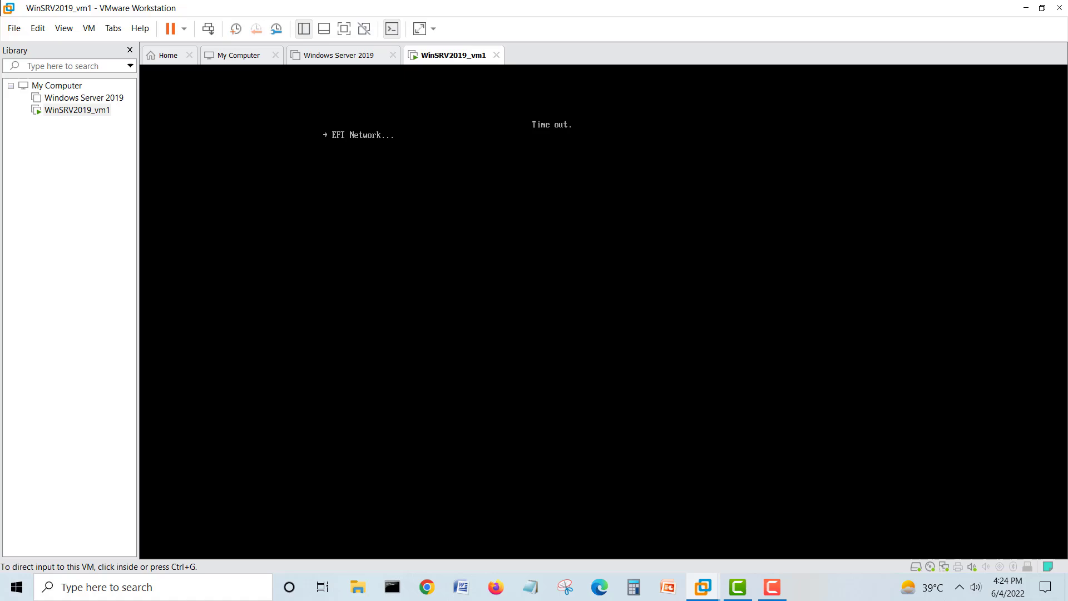
- Power off WinSRV2019_vm1 and restart it so it boots from the ISO
right_click(76, 110)
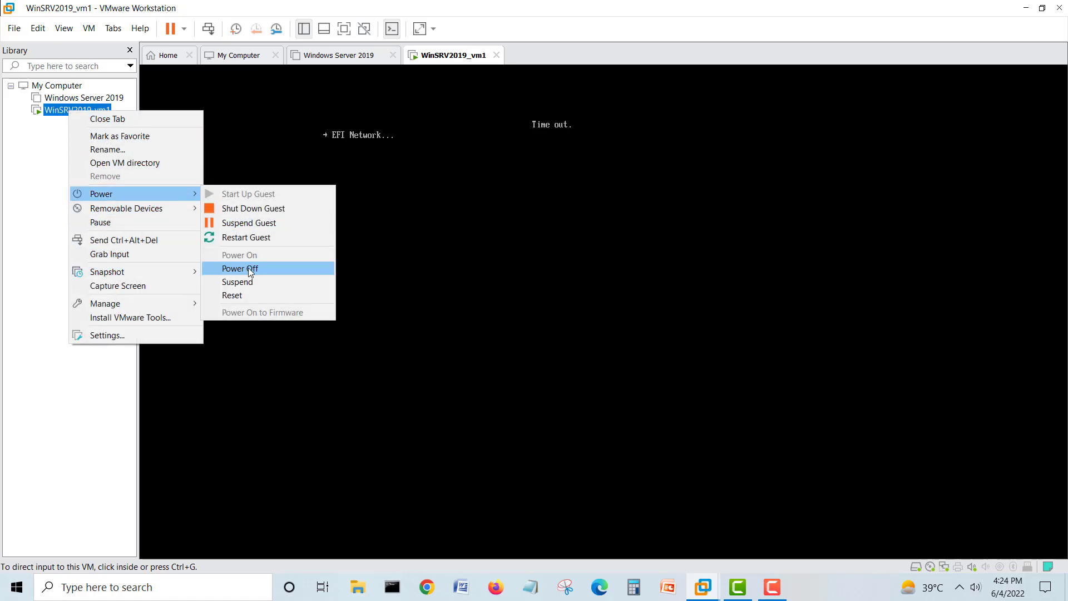
click(238, 268)
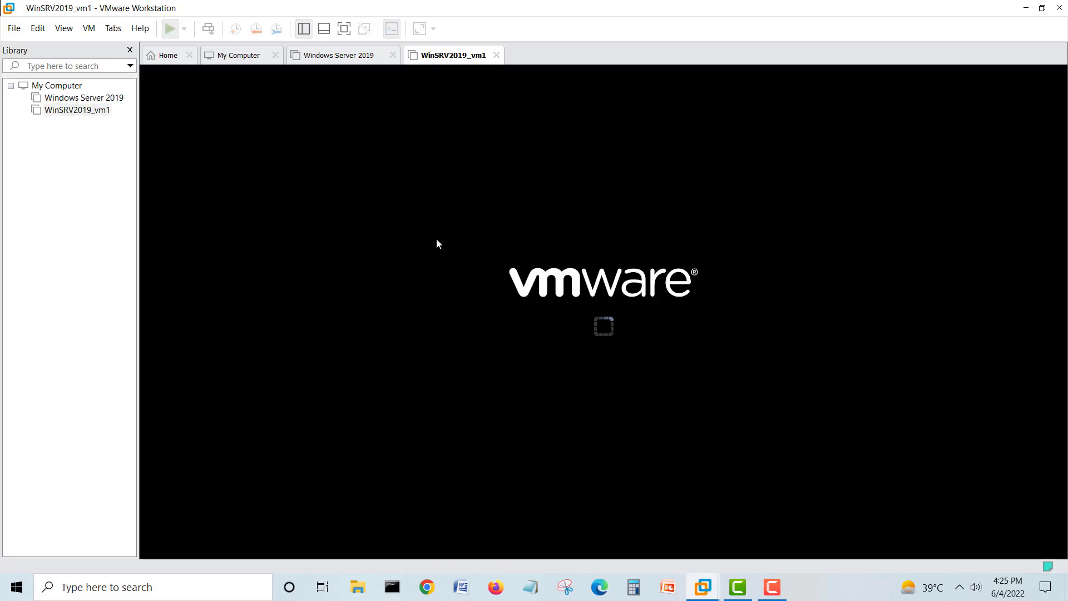
click(169, 29)
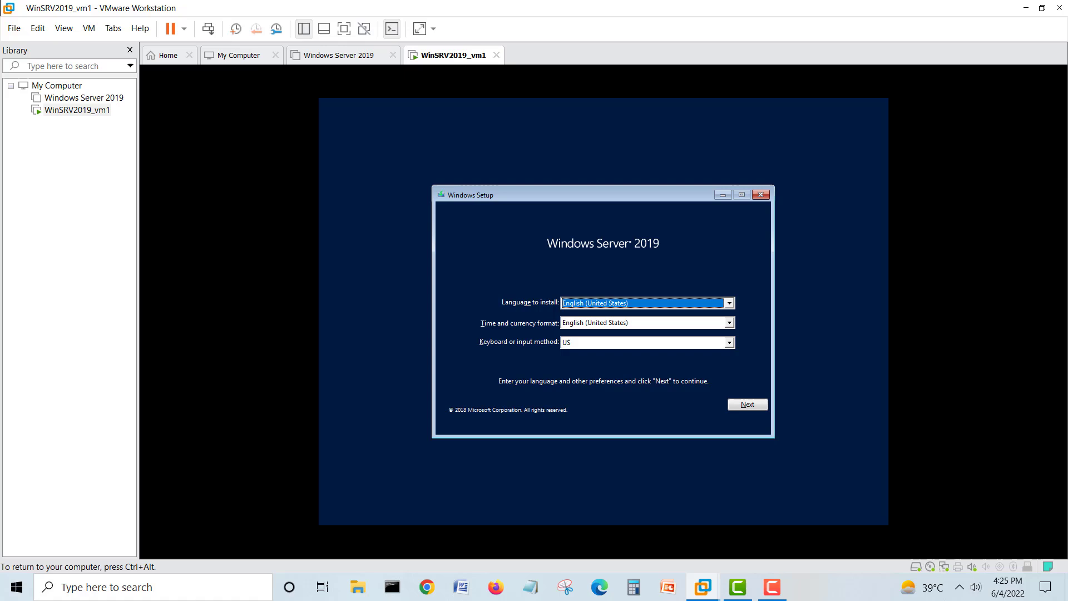
mouse_move(547, 382)
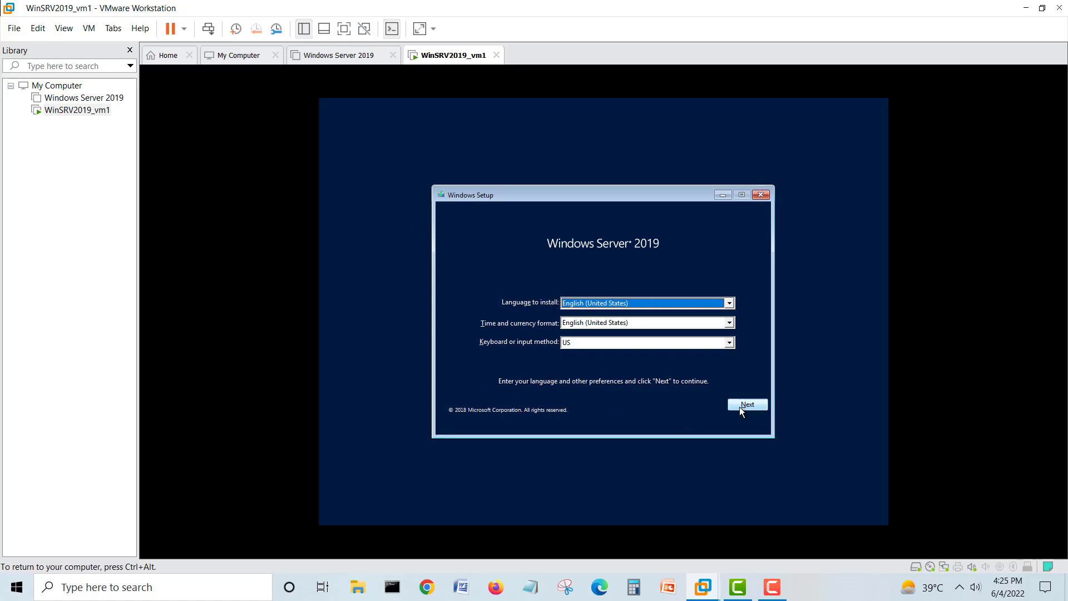
- Keep the English language and keyboard defaults and continue to Install now
click(746, 404)
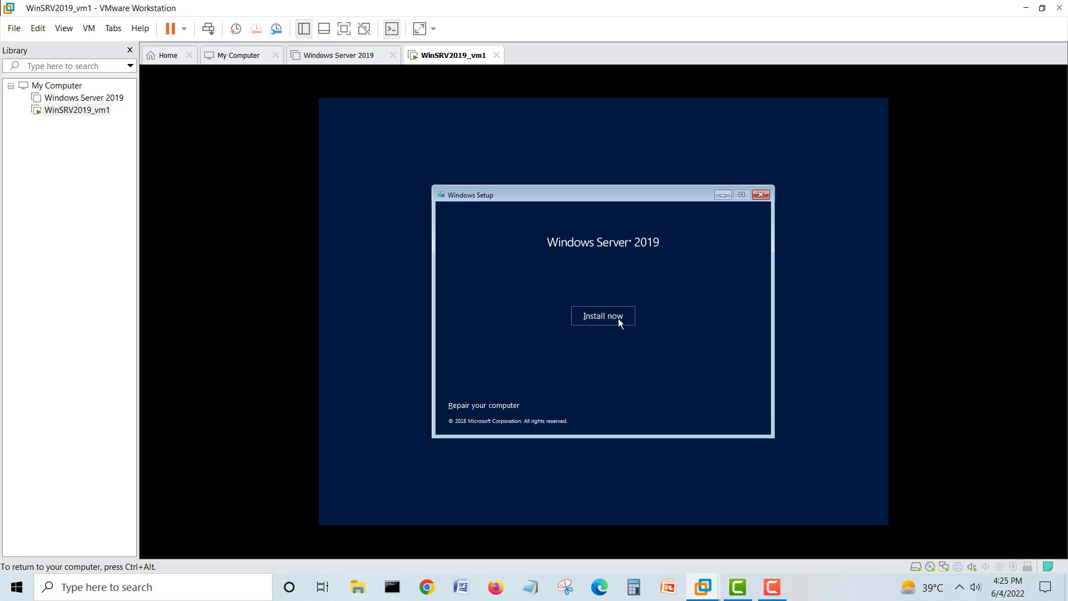
mouse_move(631, 353)
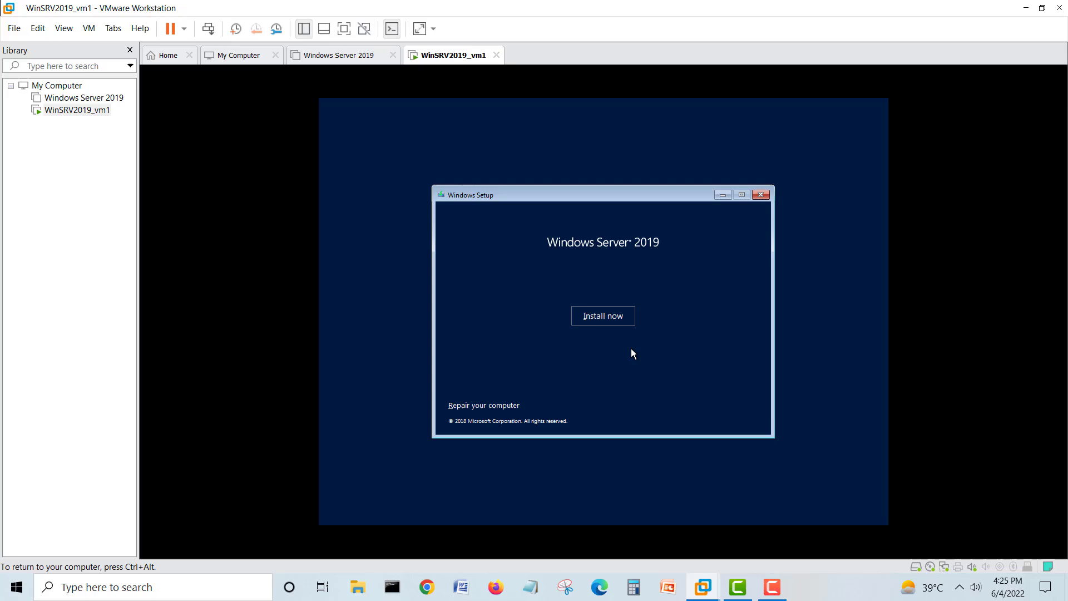
mouse_move(627, 340)
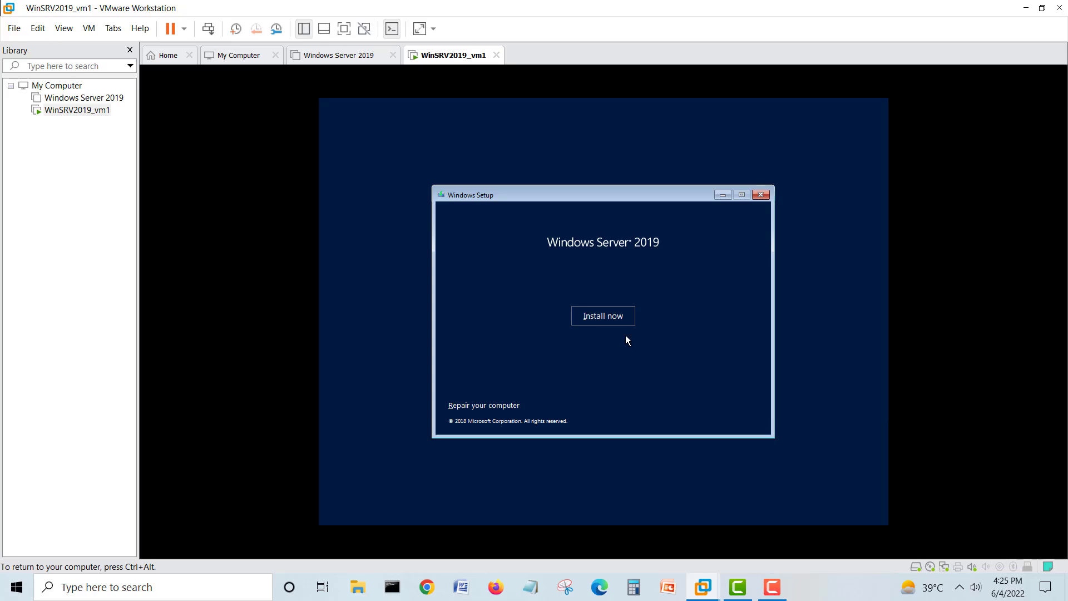
mouse_move(659, 364)
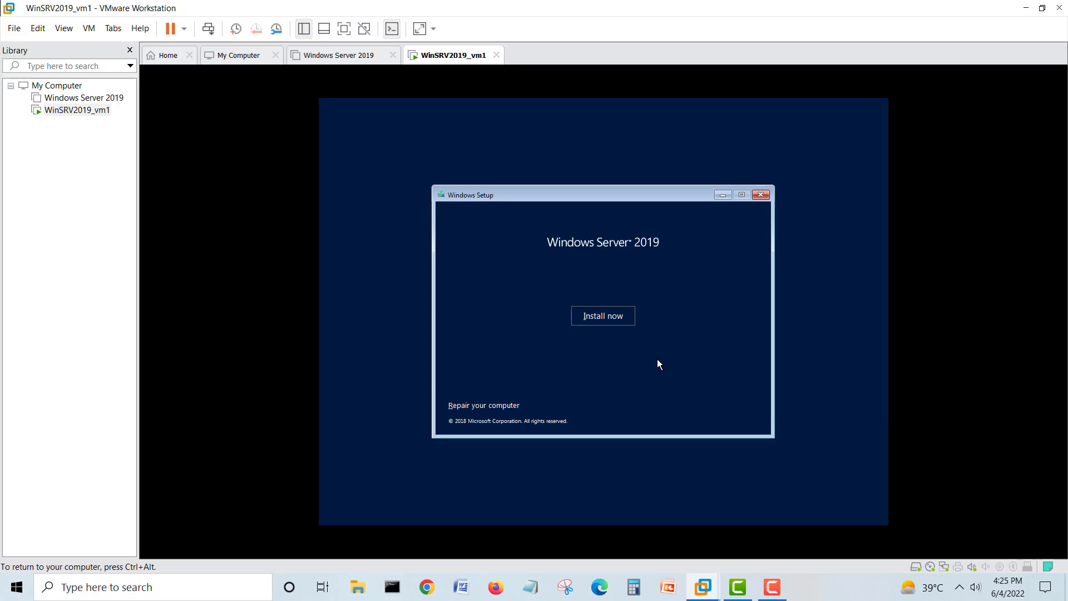